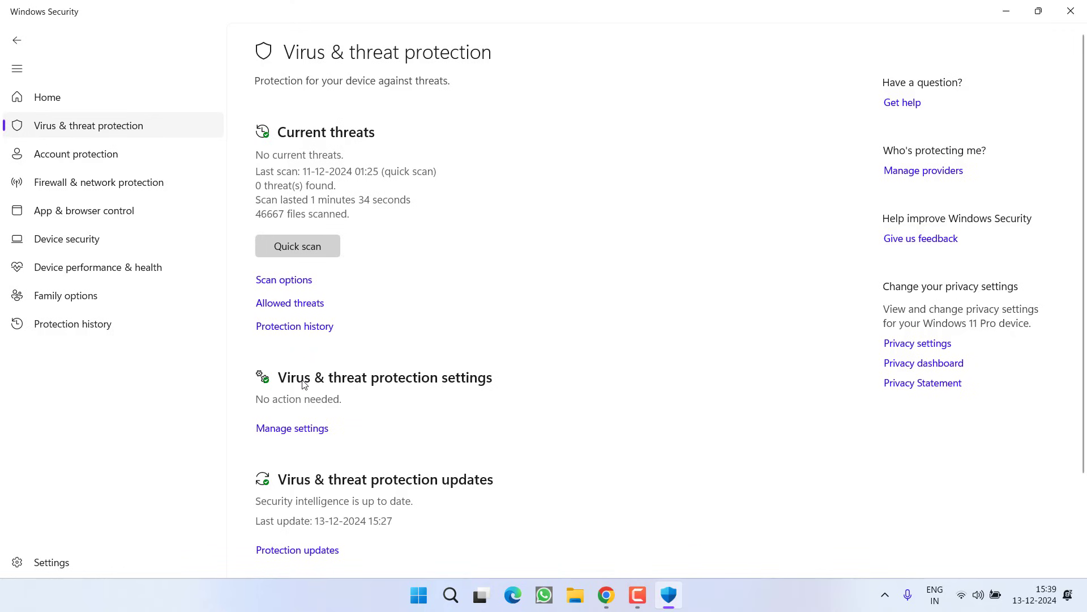
Reach the Exclusions page listing the G:\Games folders and start adding a new exclusion.
{"action": "left_click", "coordinate": [292, 428]}
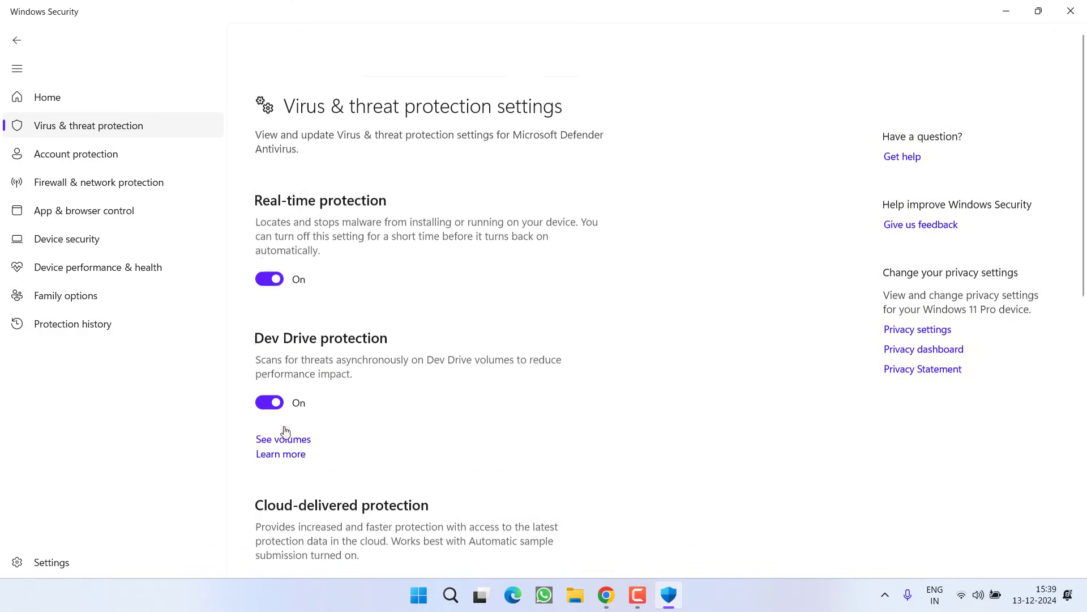
{"action": "scroll", "scroll_direction": "down", "scroll_amount": 3}
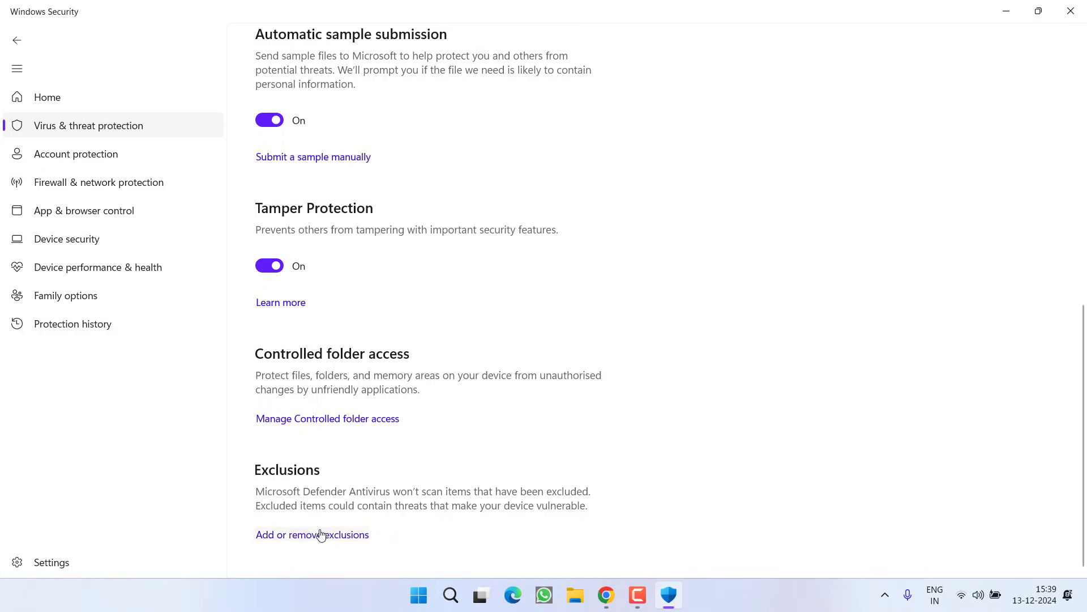
{"action": "left_click", "coordinate": [313, 534]}
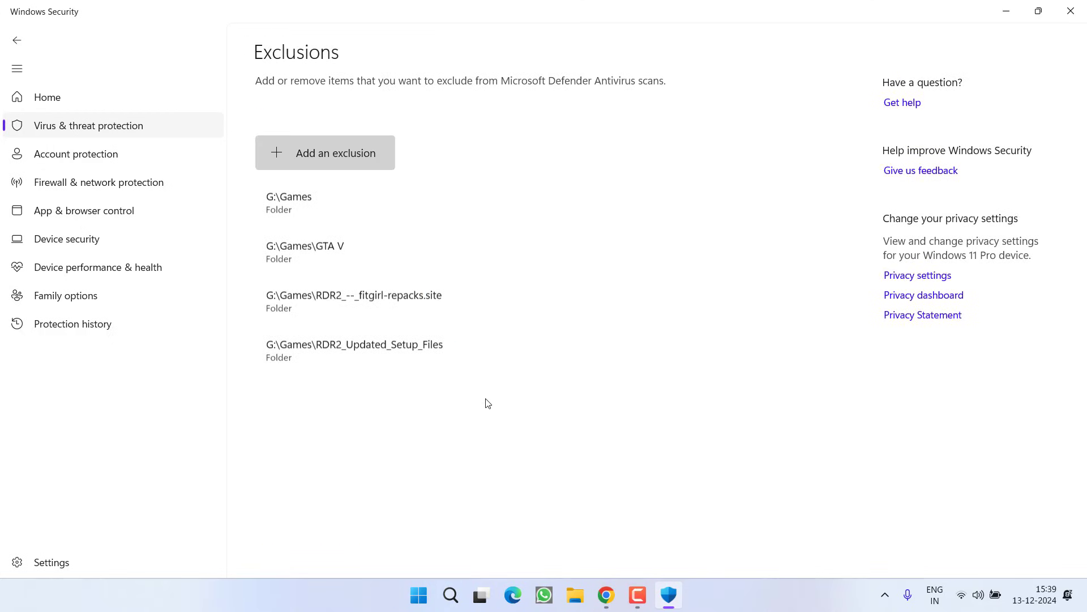
{"action": "mouse_move", "coordinate": [333, 261]}
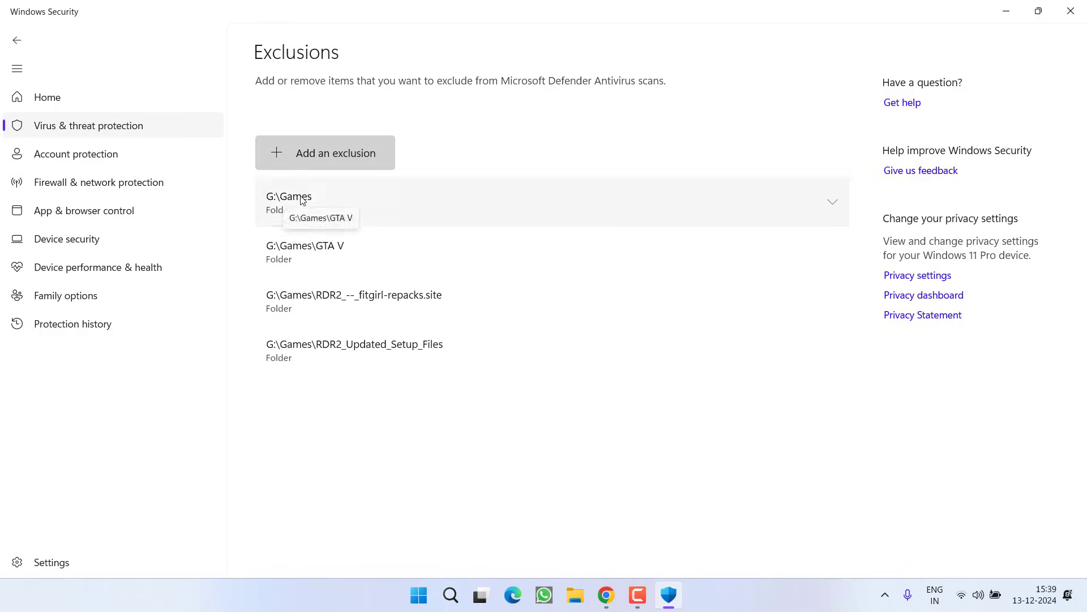
{"action": "left_click", "coordinate": [324, 152]}
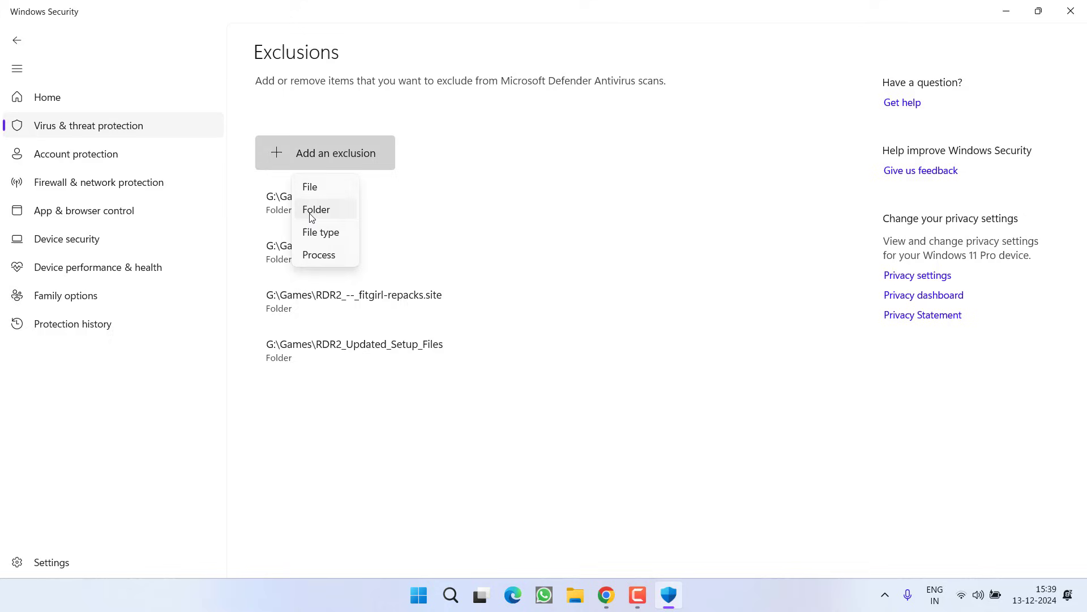
Add C:\Program Files\Rockstar Games as a folder exclusion via the Select Folder dialog.
{"action": "left_click", "coordinate": [316, 209]}
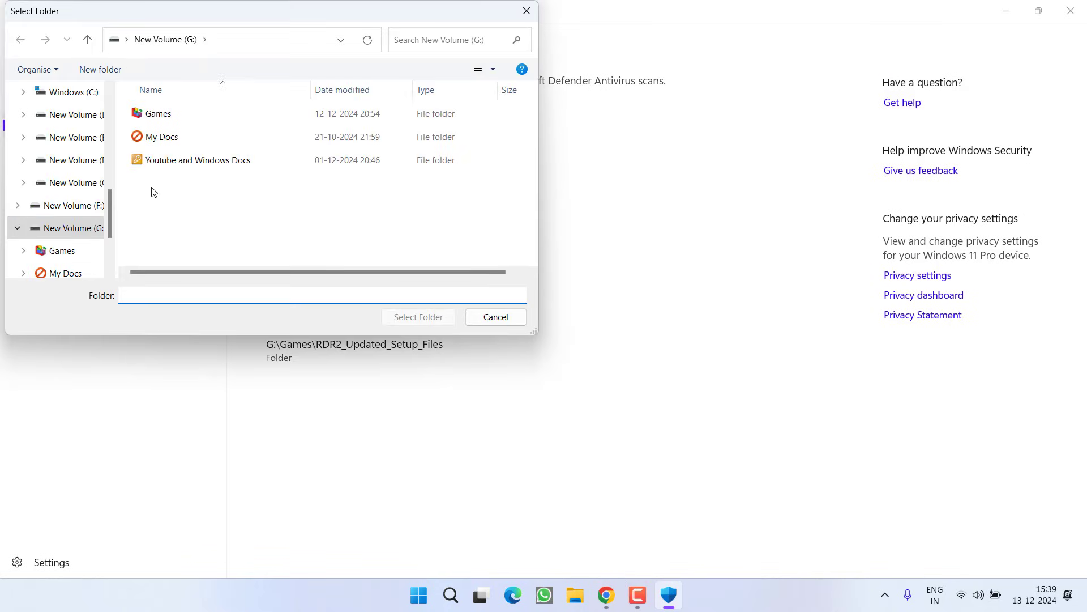
{"action": "mouse_move", "coordinate": [77, 186]}
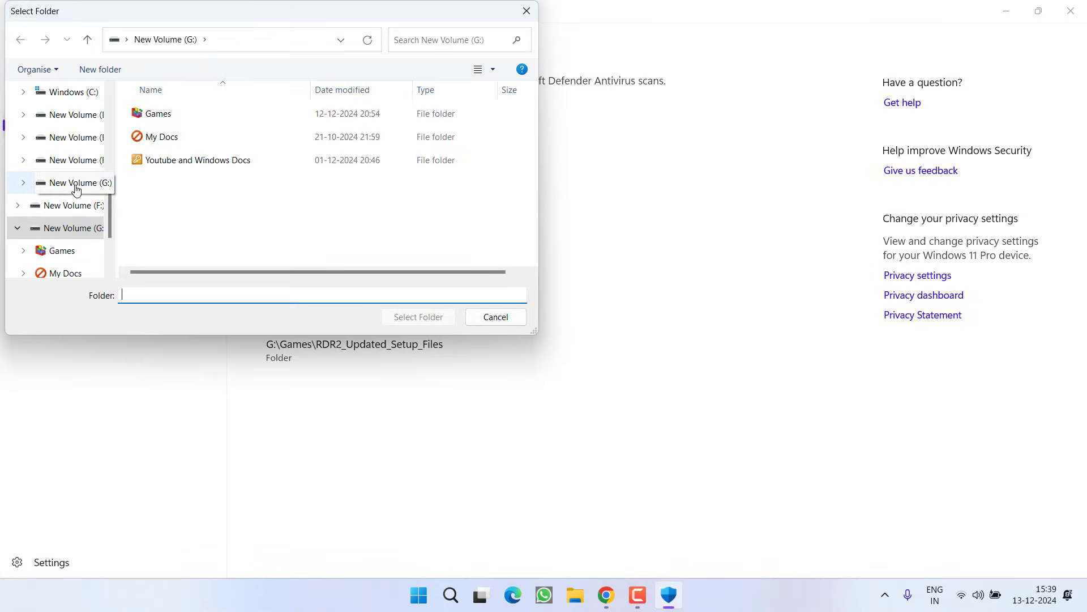
{"action": "double_click", "coordinate": [159, 113]}
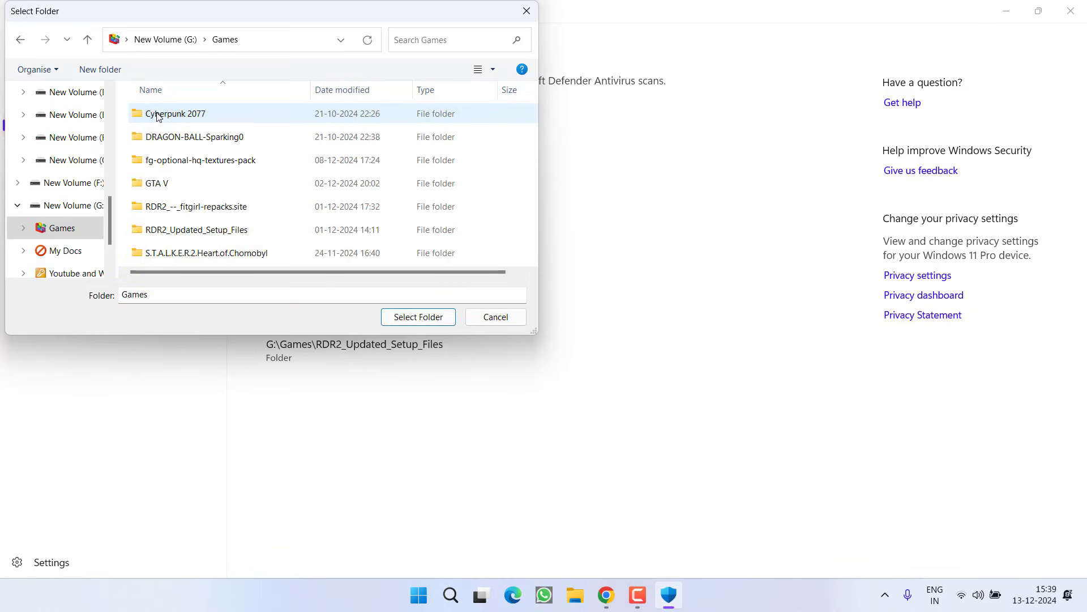
{"action": "left_click", "coordinate": [157, 184]}
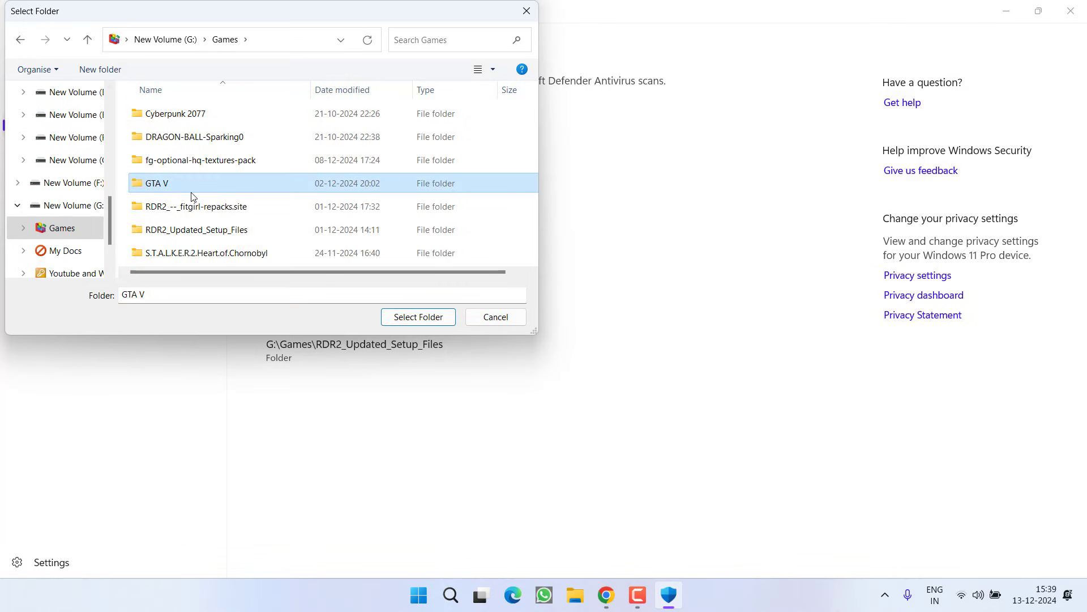
{"action": "mouse_move", "coordinate": [38, 250]}
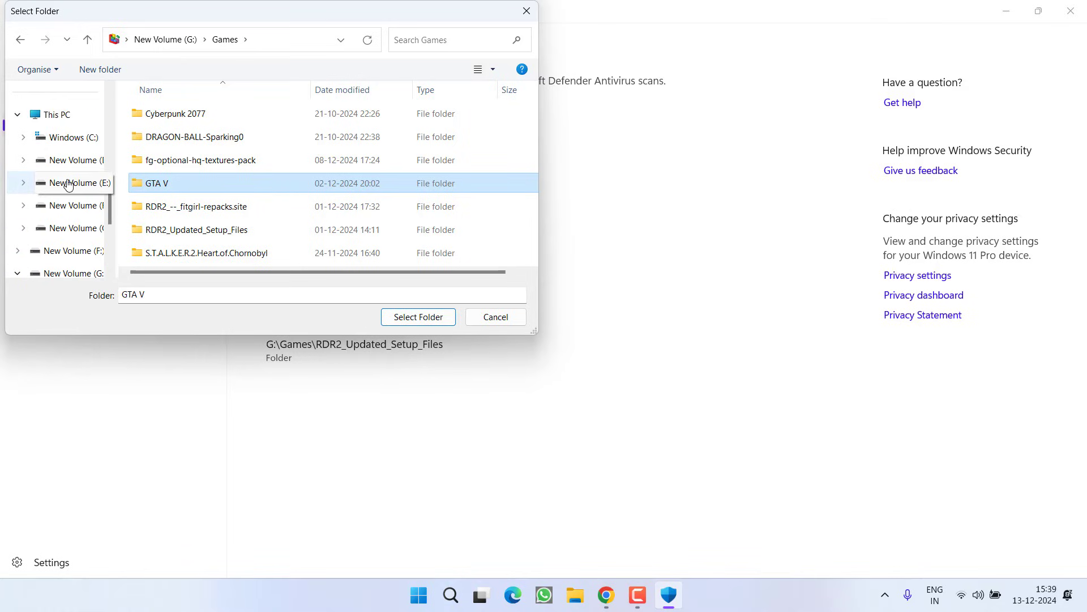
{"action": "left_click", "coordinate": [74, 137]}
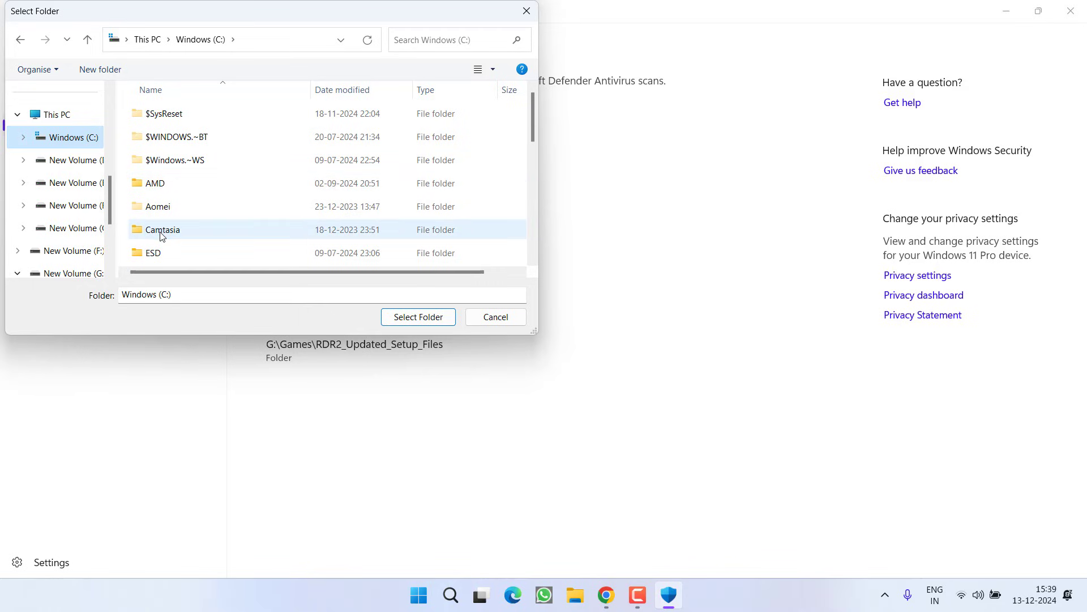
{"action": "left_click", "coordinate": [163, 229]}
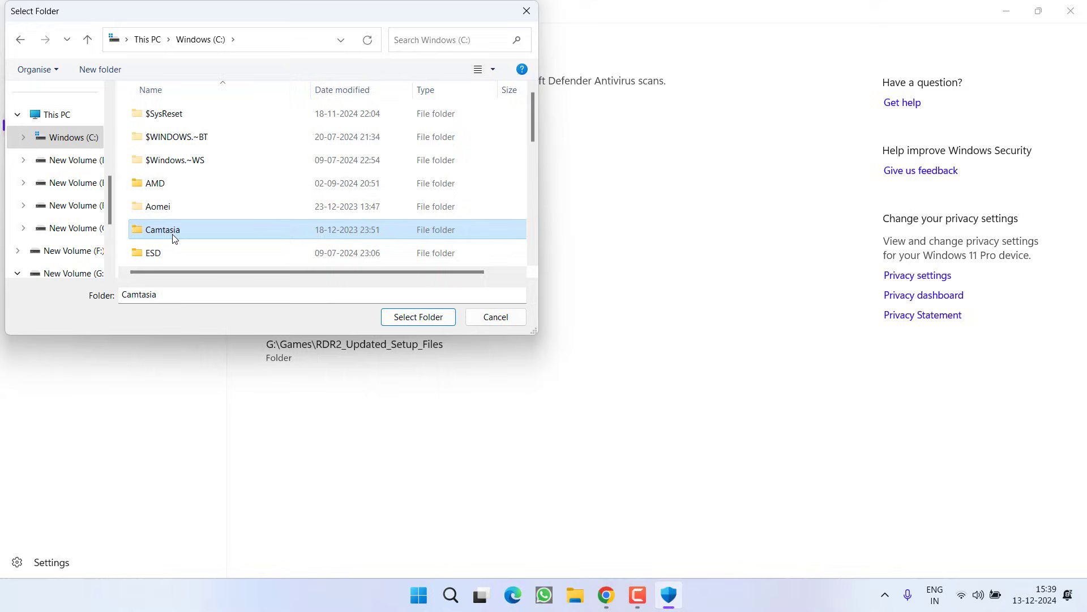
{"action": "mouse_move", "coordinate": [164, 220]}
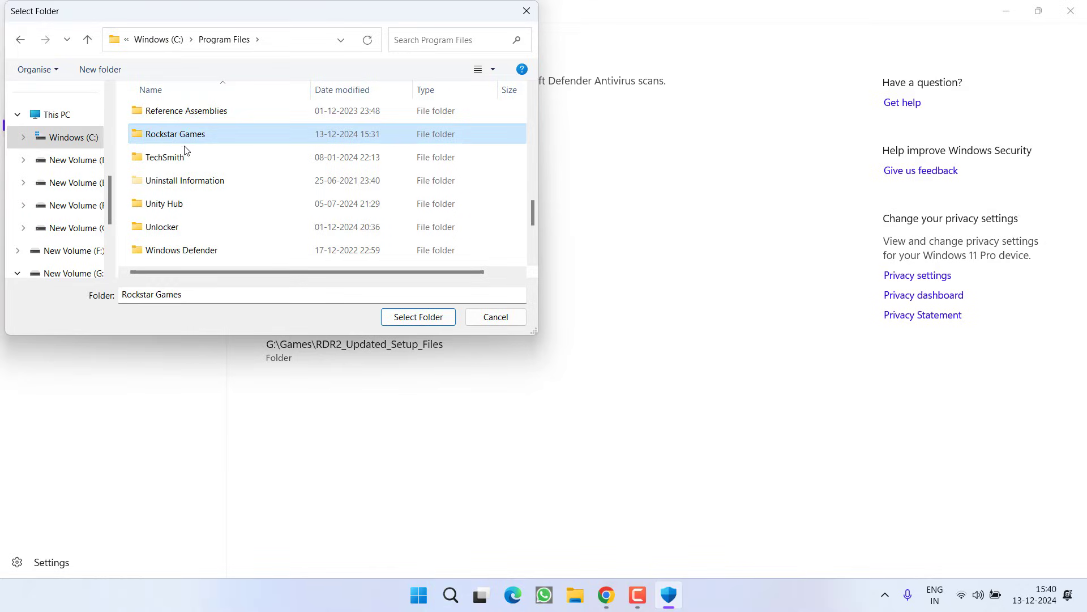
{"action": "left_click", "coordinate": [418, 317]}
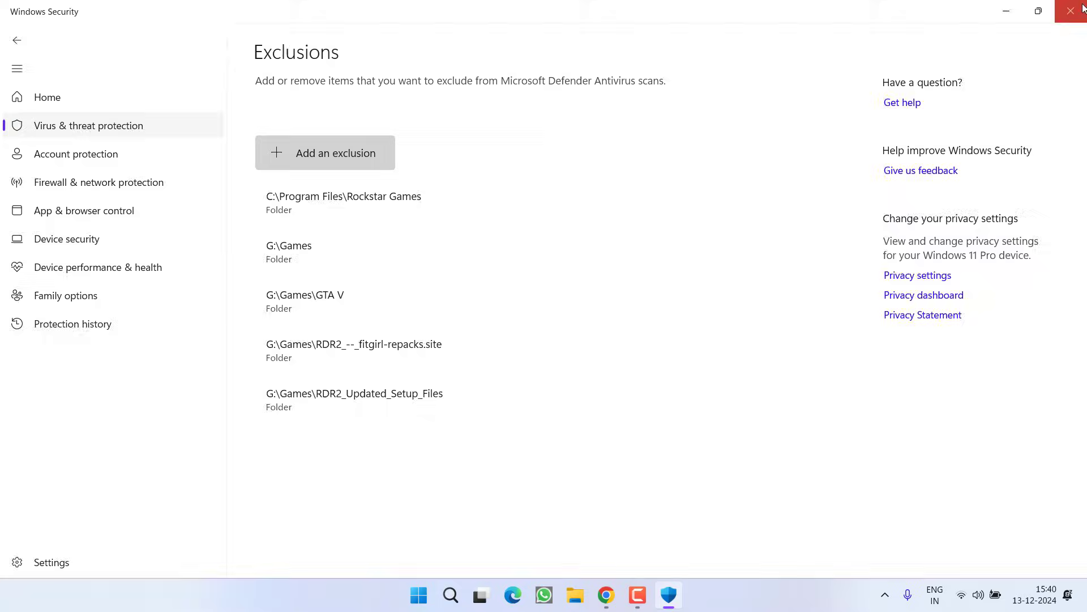
Reopen Windows Security from Start search 'win' to its protection settings, then minimize it.
{"action": "left_click", "coordinate": [1070, 10]}
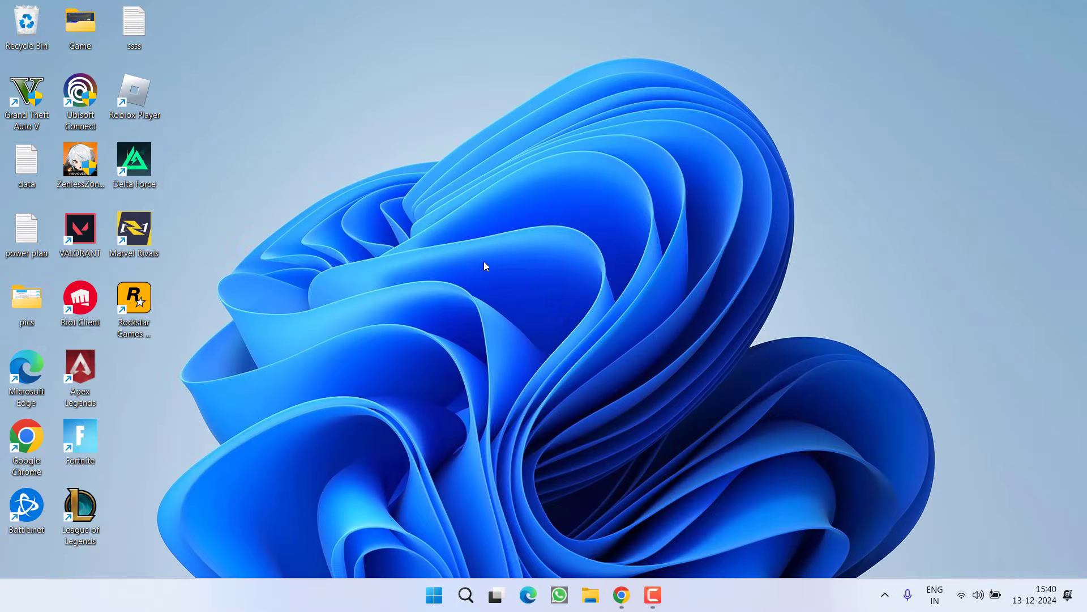
{"action": "type", "text": "win"}
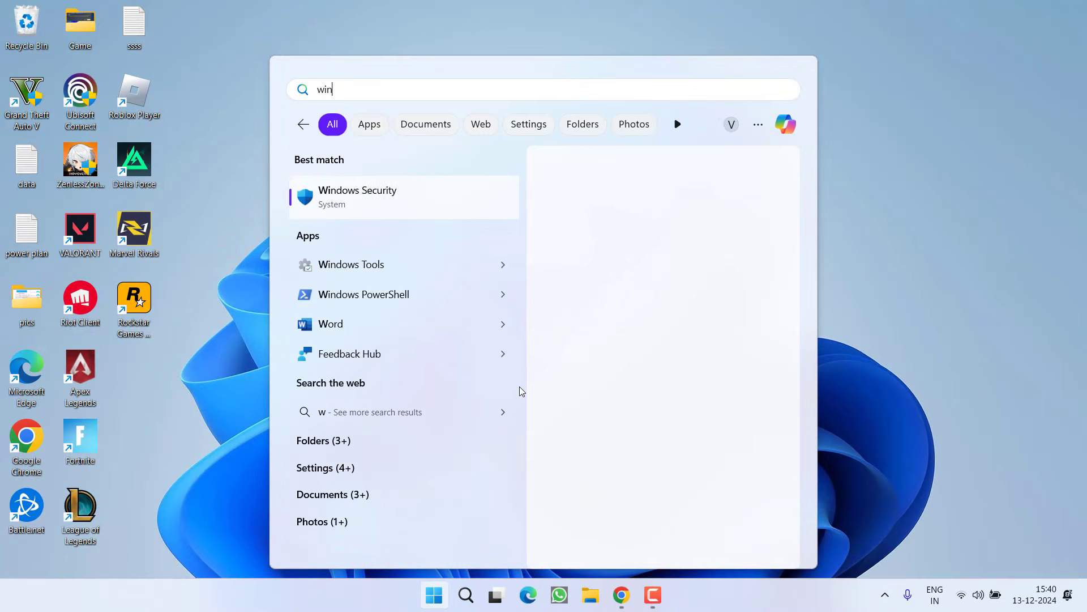
{"action": "left_click", "coordinate": [358, 197]}
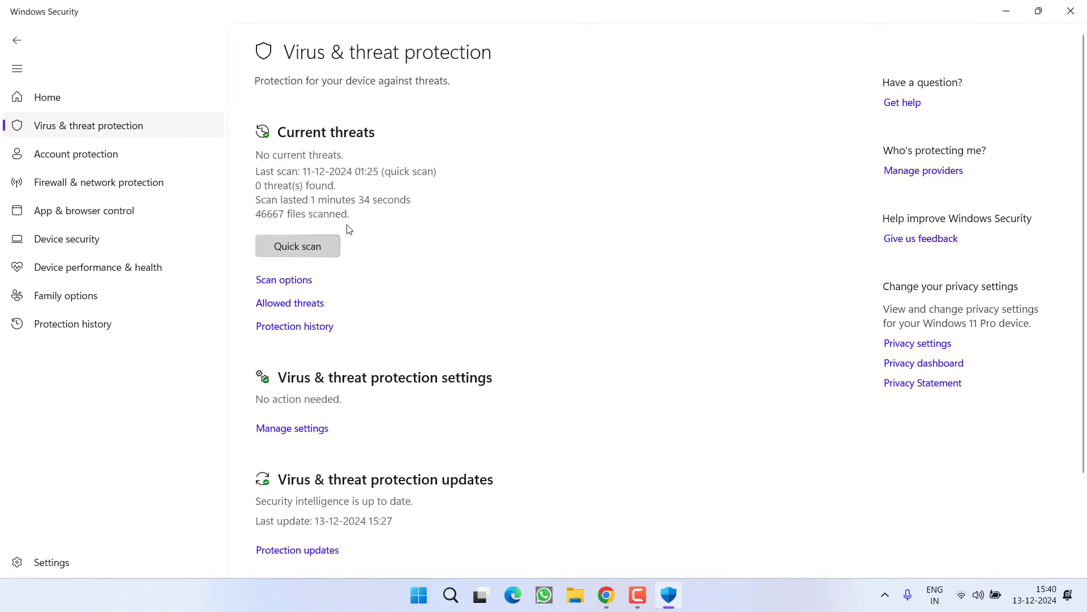
{"action": "mouse_move", "coordinate": [296, 428]}
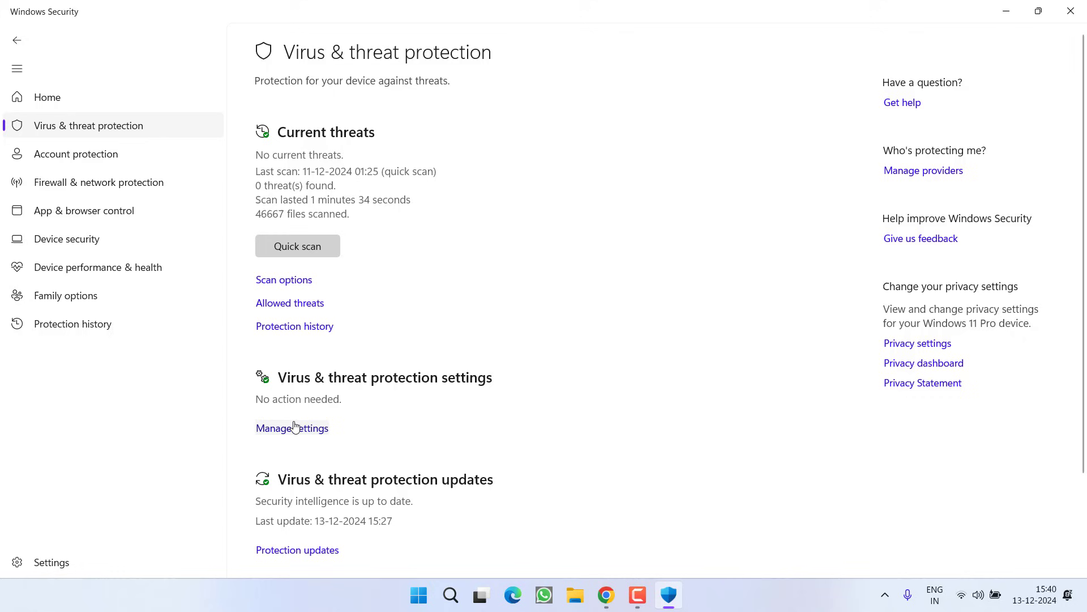
{"action": "left_click", "coordinate": [292, 428]}
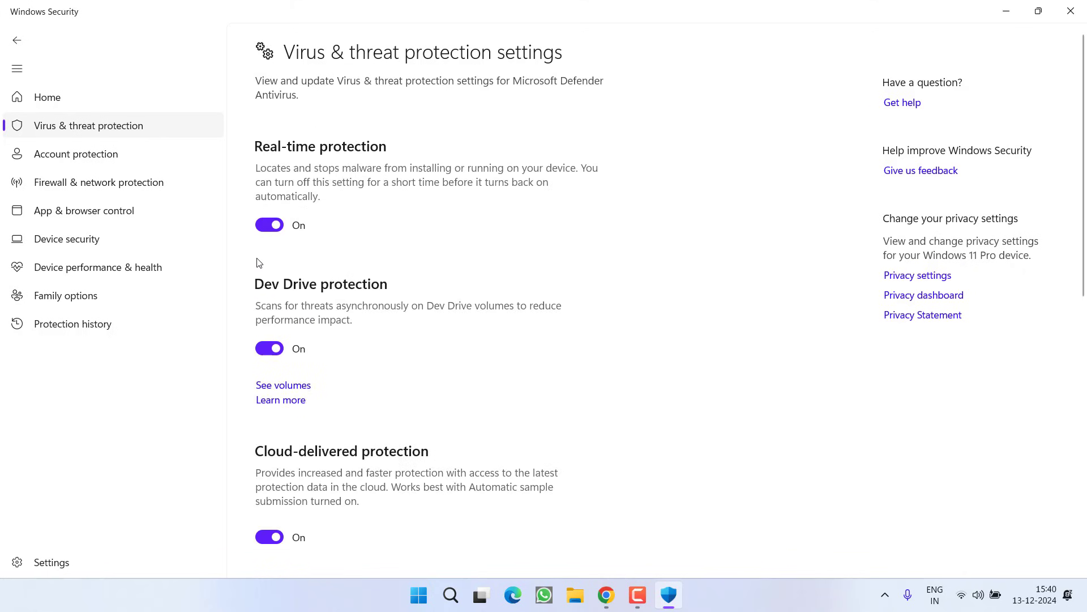
{"action": "left_click", "coordinate": [269, 225]}
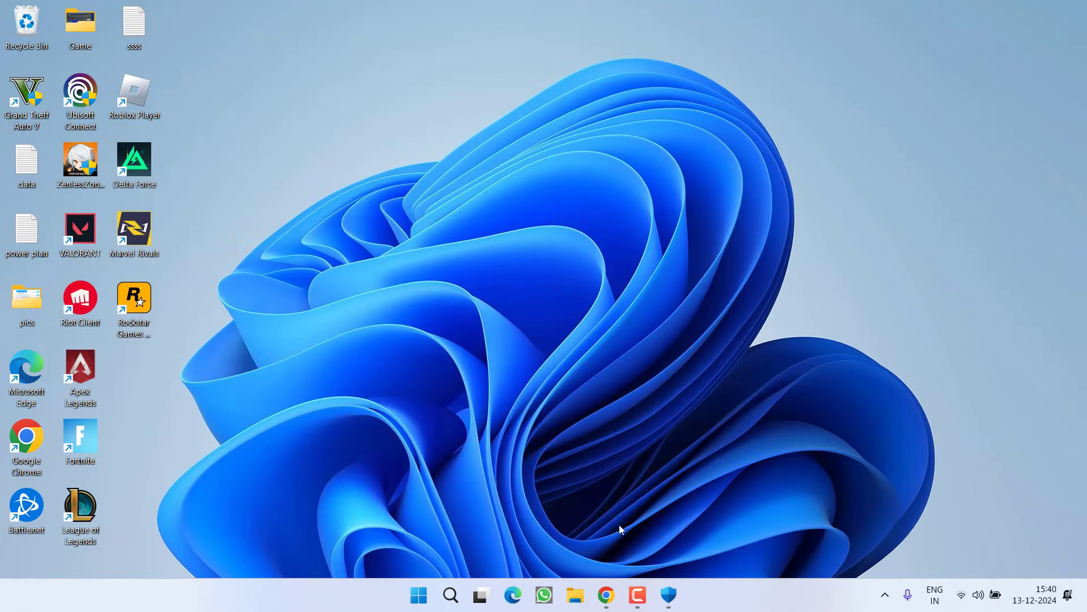
{"action": "mouse_move", "coordinate": [525, 251]}
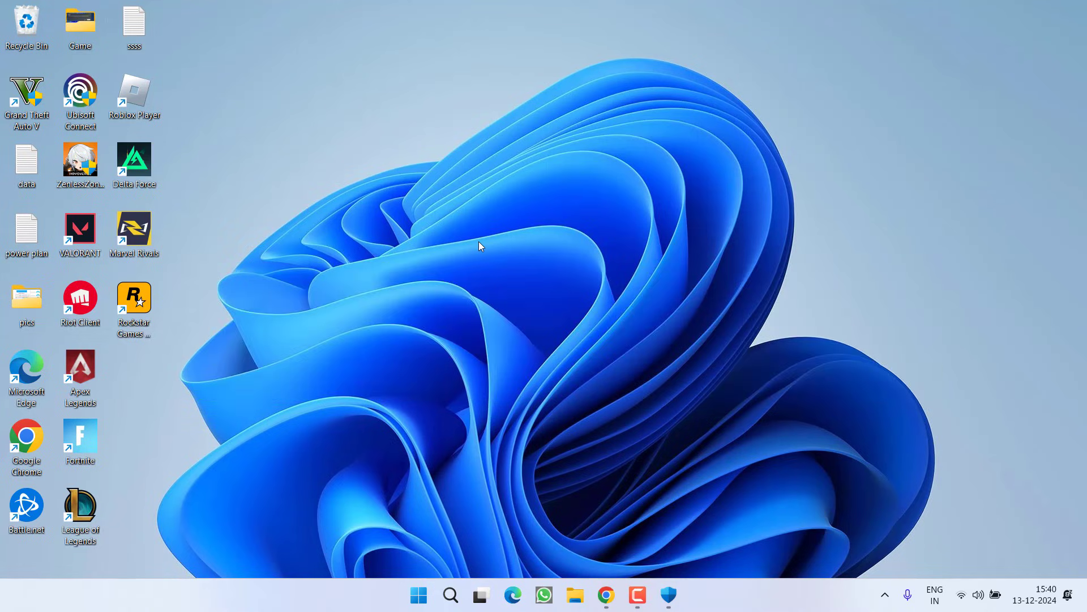
{"action": "mouse_move", "coordinate": [568, 474]}
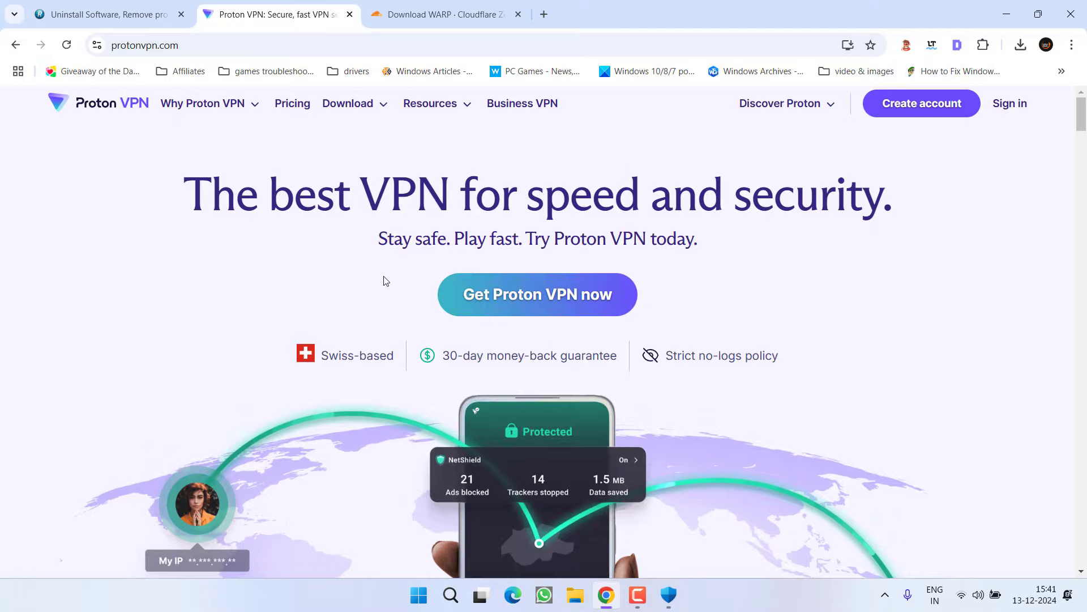
Start downloading the Cloudflare WARP Windows release from its App Center page.
{"action": "left_click_drag", "start_coordinate": [201, 193], "coordinate": [778, 212]}
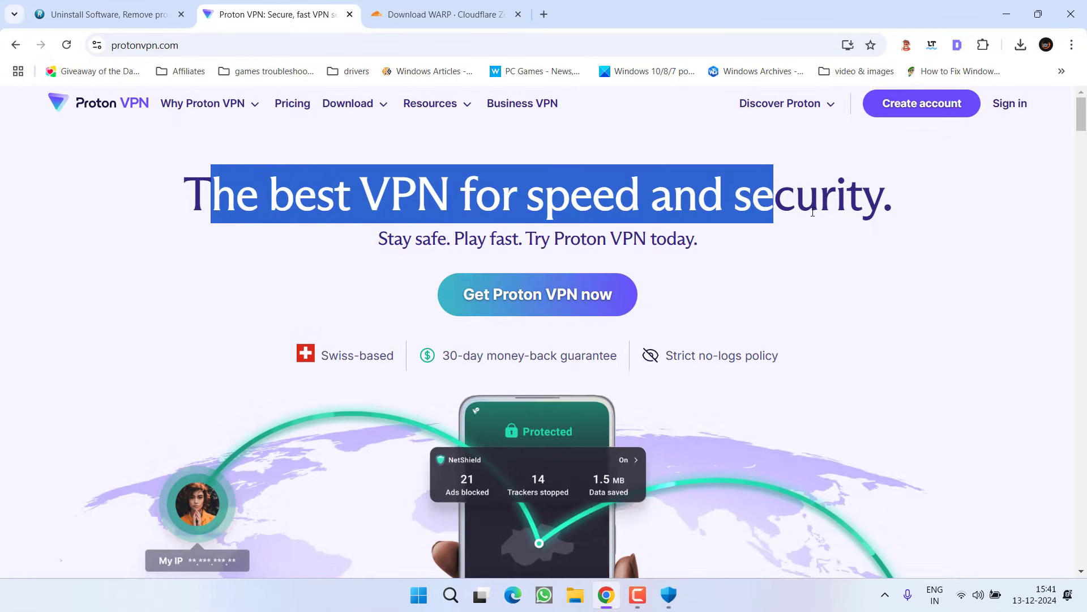
{"action": "left_click", "coordinate": [443, 14]}
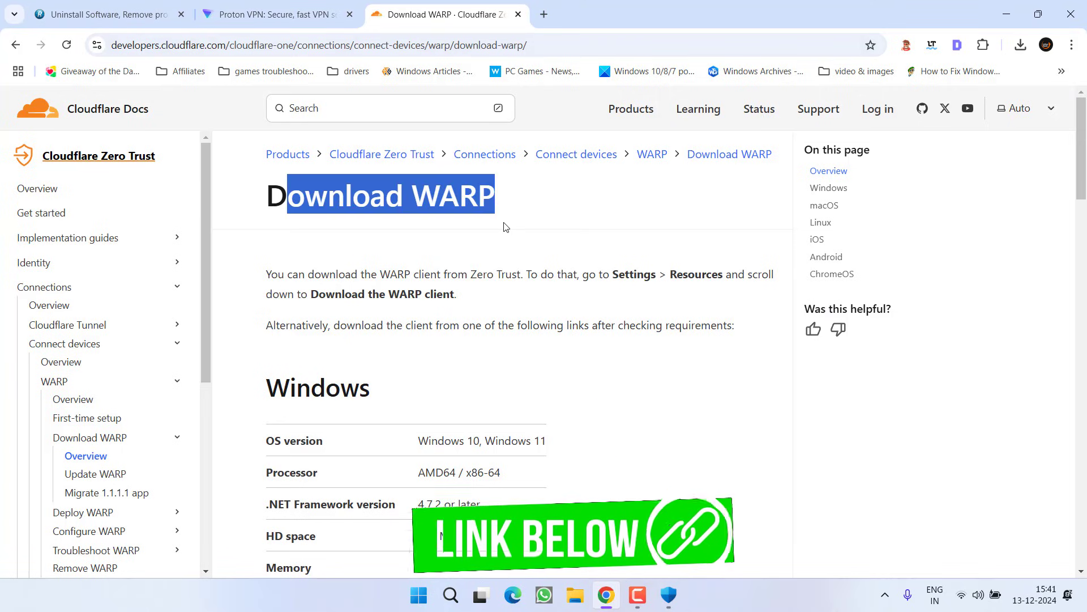
{"action": "scroll", "scroll_direction": "down", "scroll_amount": 3}
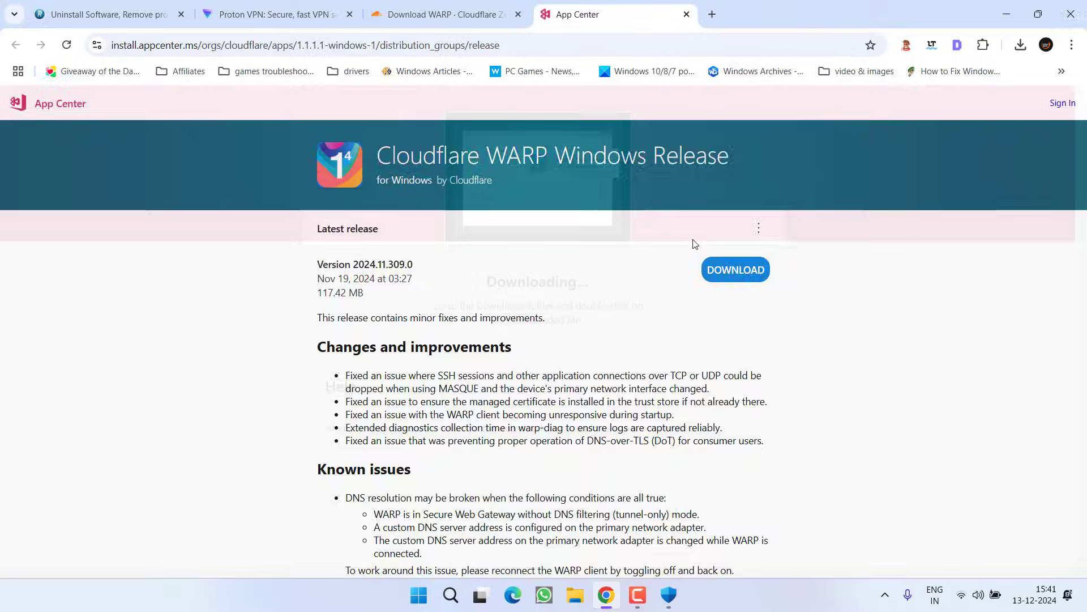
{"action": "left_click", "coordinate": [737, 270]}
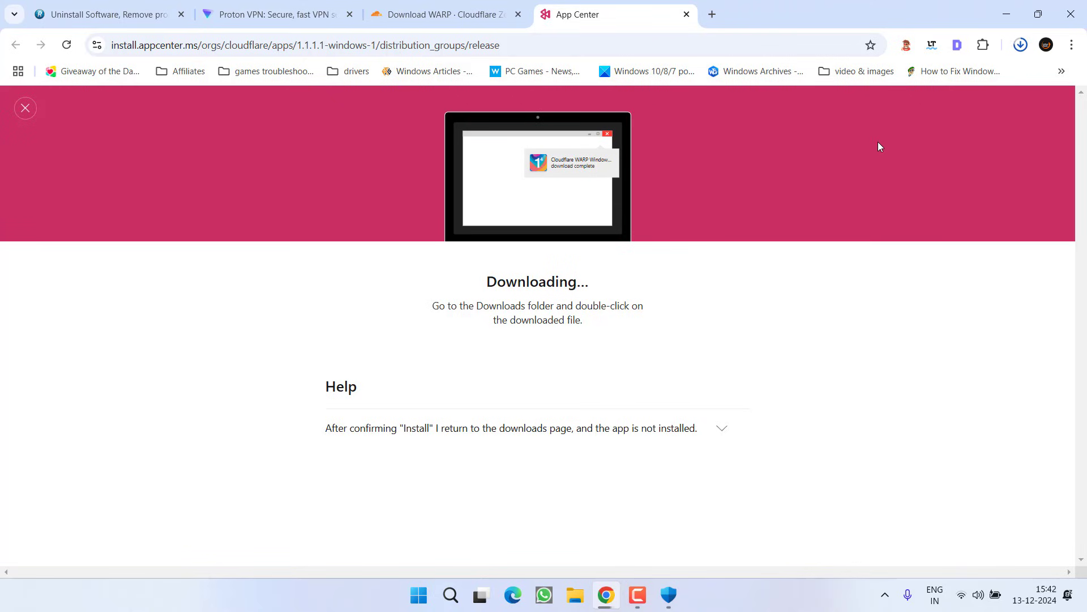
Run the downloaded Cloudflare WARP installer and install it.
{"action": "left_click", "coordinate": [1021, 46]}
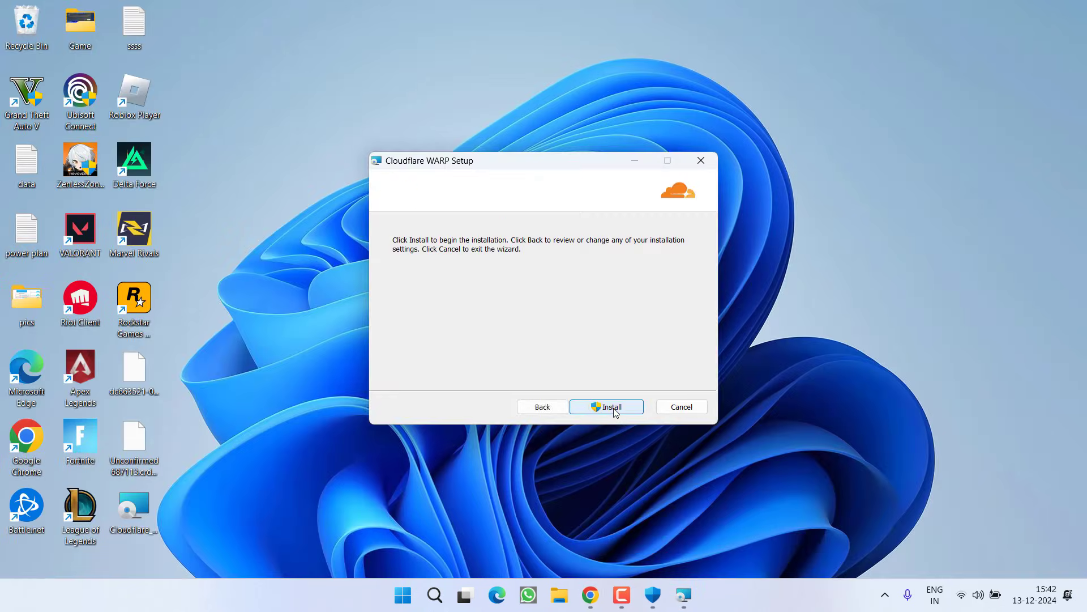
{"action": "left_click", "coordinate": [606, 407]}
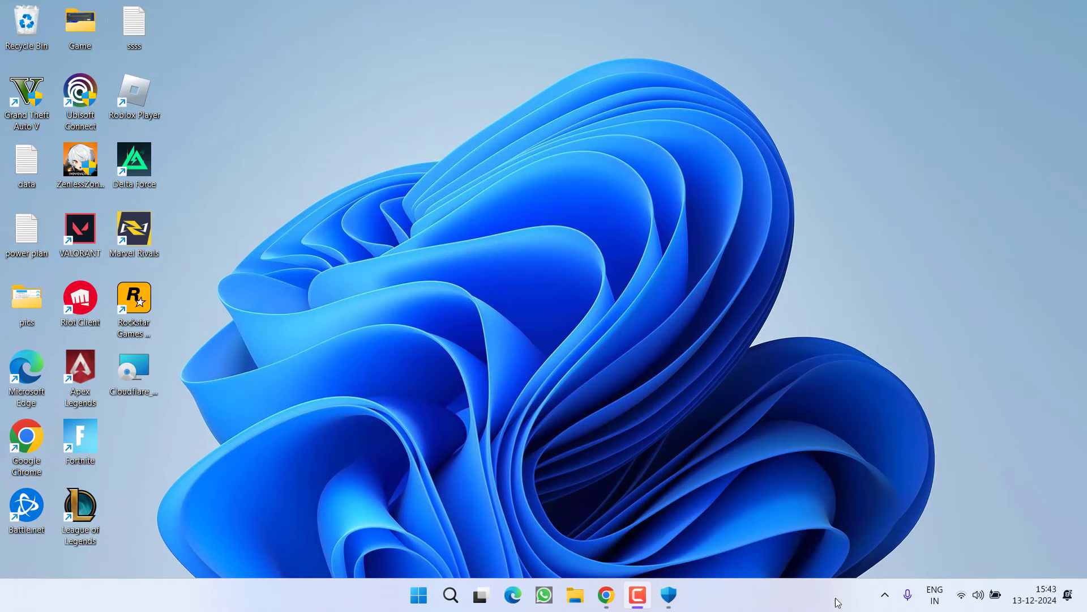
Pass WARP's intro panel so registration begins, close it, and show This PC in File Explorer.
{"action": "left_click", "coordinate": [668, 595]}
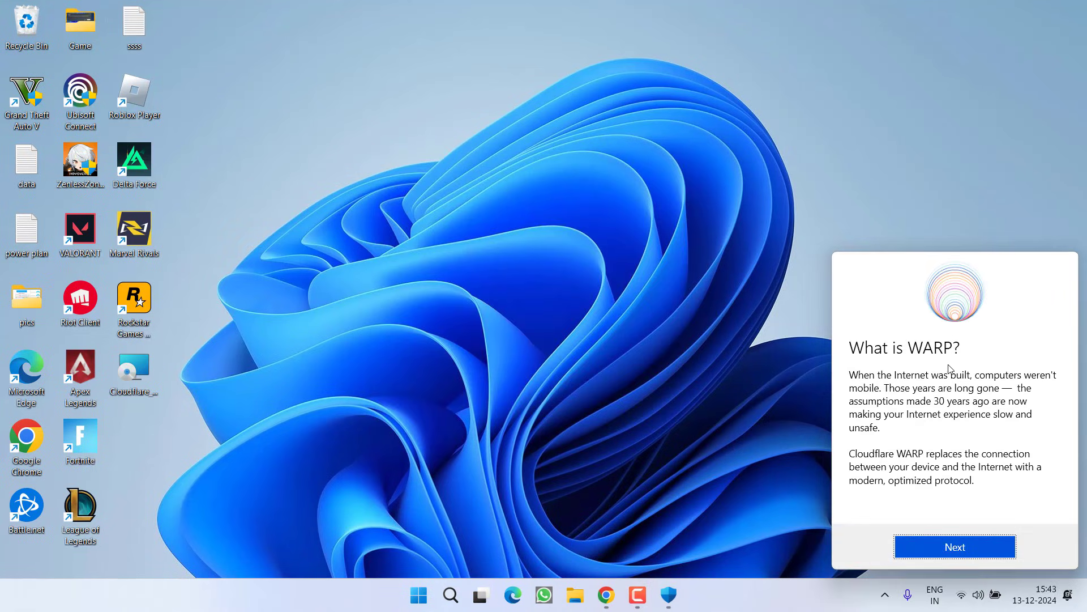
{"action": "left_click", "coordinate": [955, 547]}
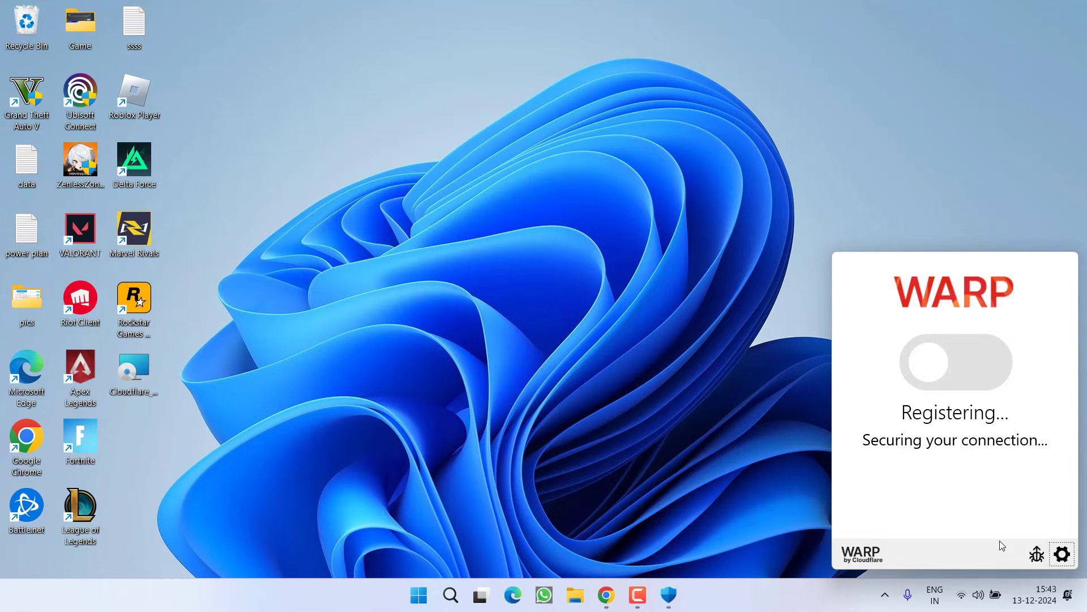
{"action": "mouse_move", "coordinate": [938, 401]}
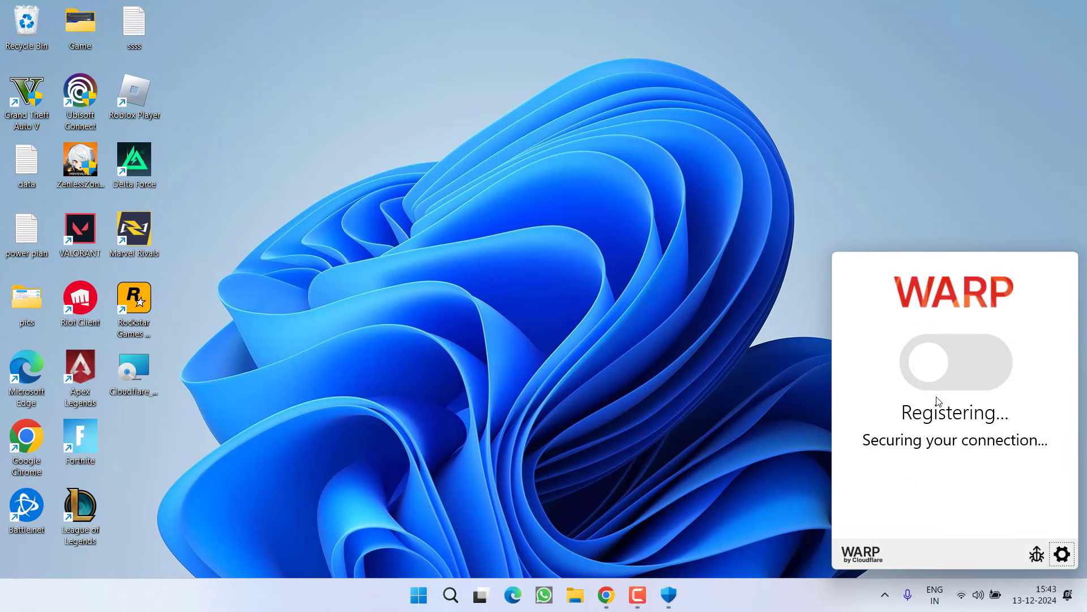
{"action": "left_click", "coordinate": [954, 363]}
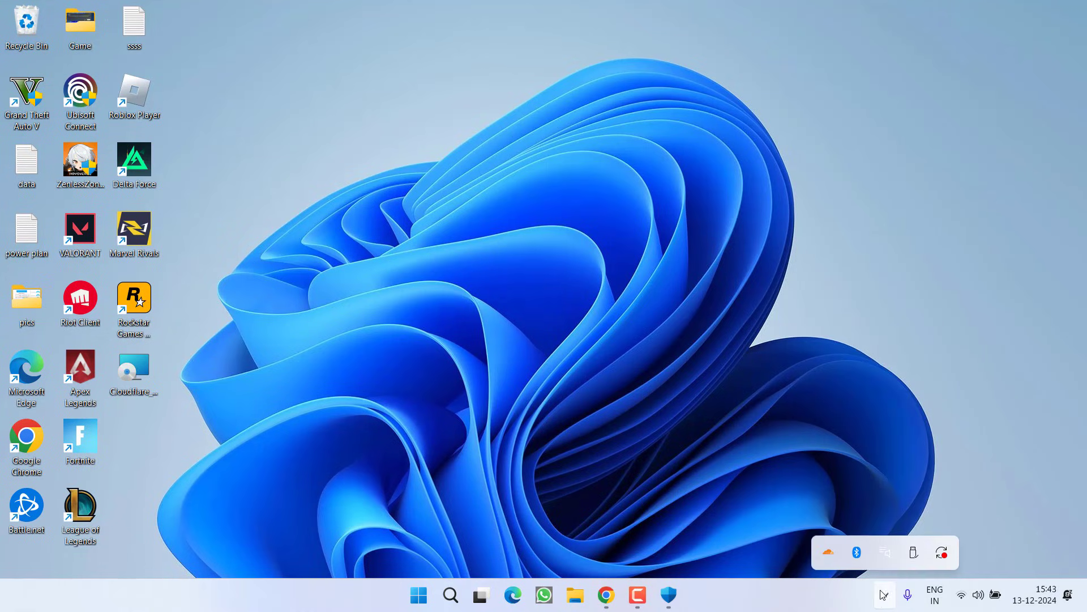
{"action": "left_click", "coordinate": [941, 551]}
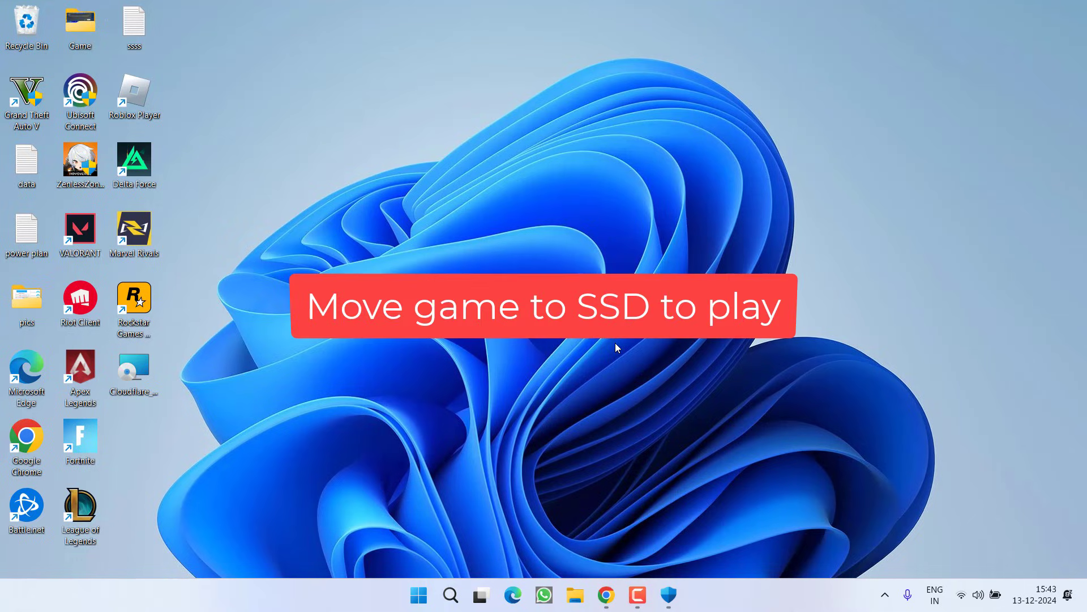
{"action": "mouse_move", "coordinate": [313, 206]}
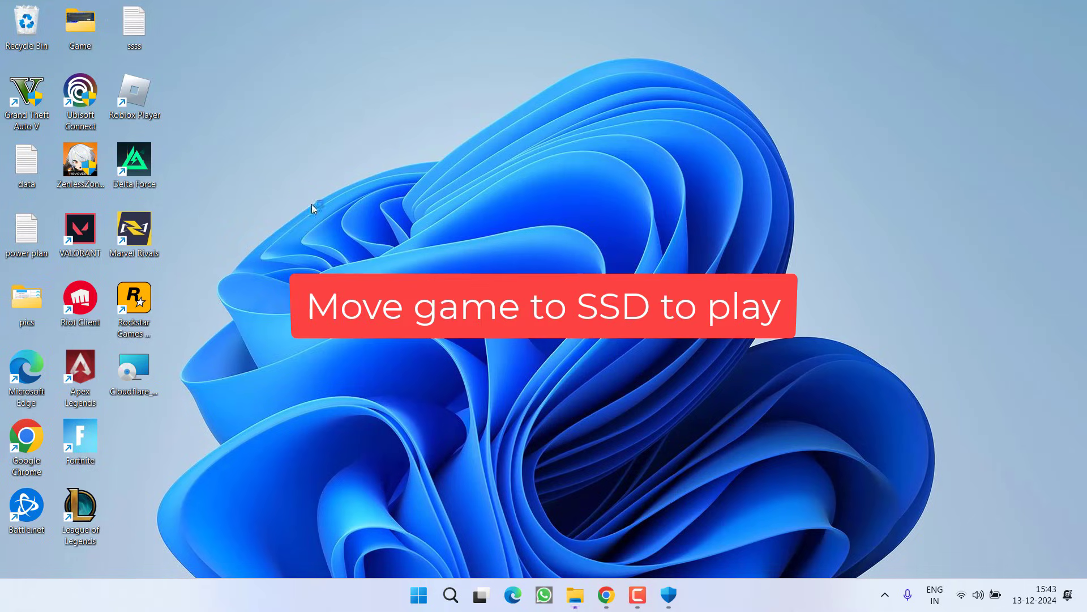
{"action": "left_click", "coordinate": [576, 595]}
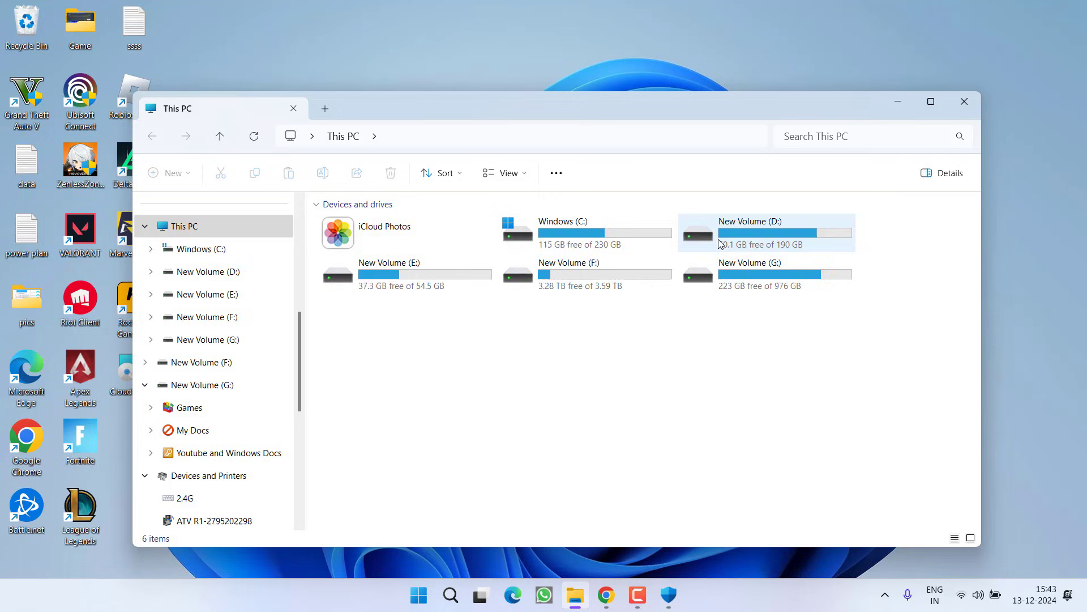
Browse to the Grand Theft Auto V folder under Games on New Volume (D:).
{"action": "double_click", "coordinate": [766, 232]}
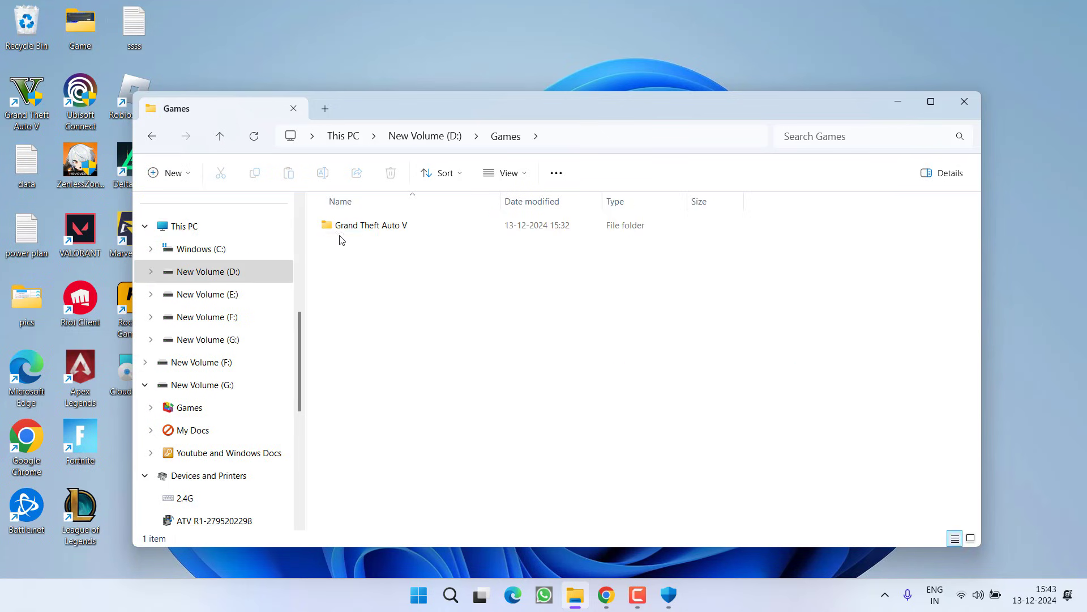
{"action": "double_click", "coordinate": [371, 224]}
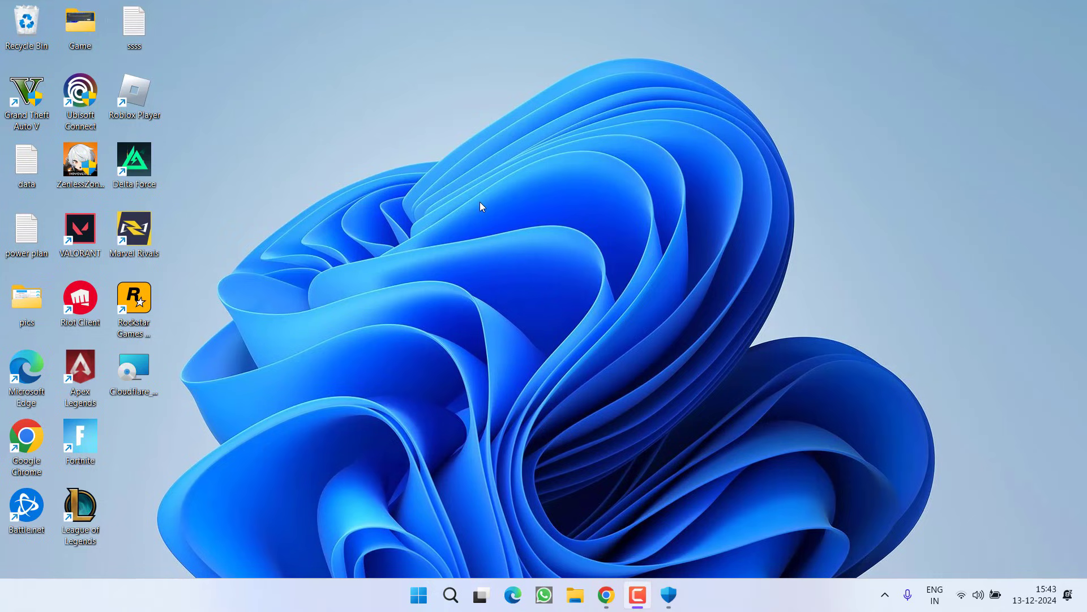
{"action": "mouse_move", "coordinate": [385, 226]}
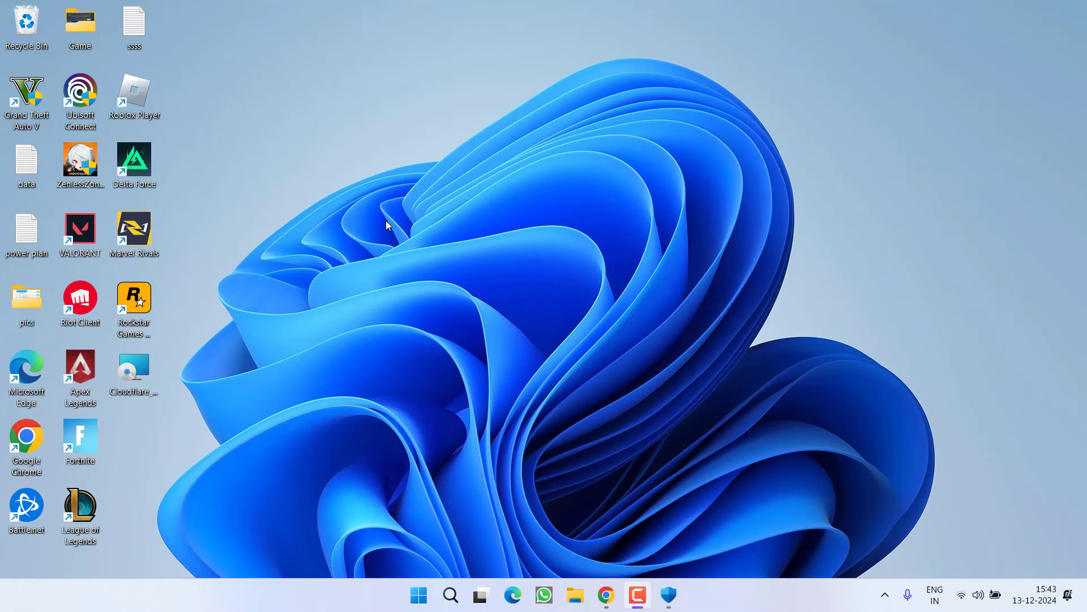
Review Delta Force's Installed Files properties in the Steam Library, then close Steam's window.
{"action": "left_click", "coordinate": [232, 46]}
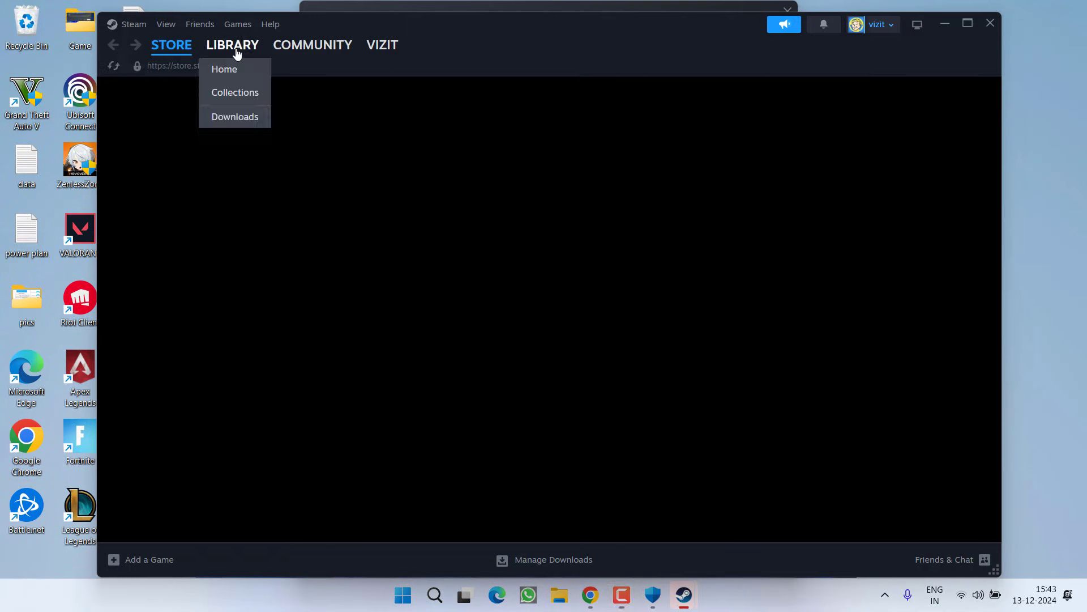
{"action": "left_click", "coordinate": [224, 70]}
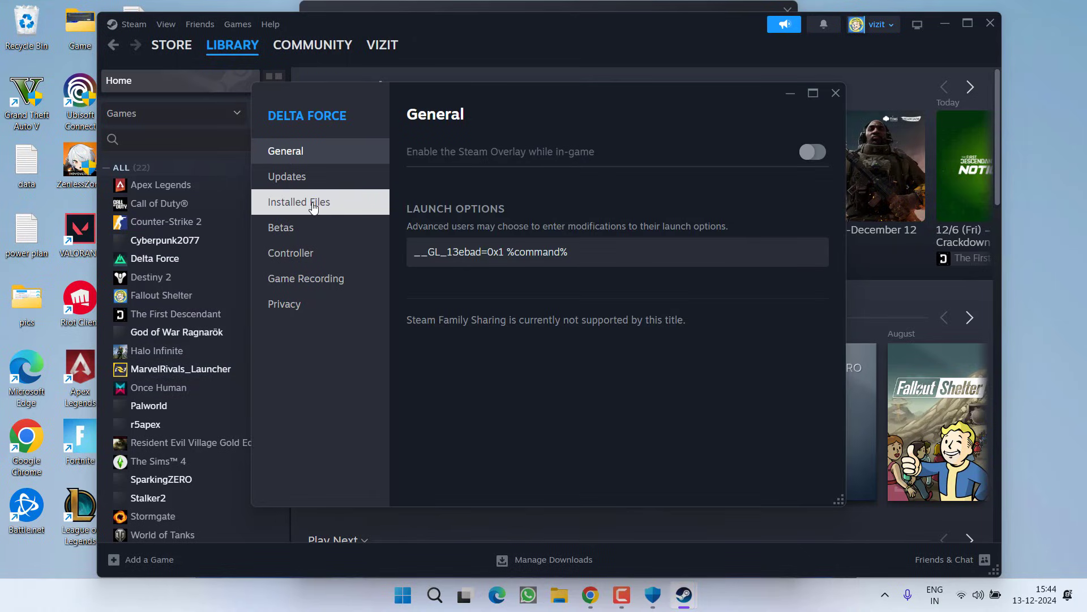
{"action": "left_click", "coordinate": [299, 201]}
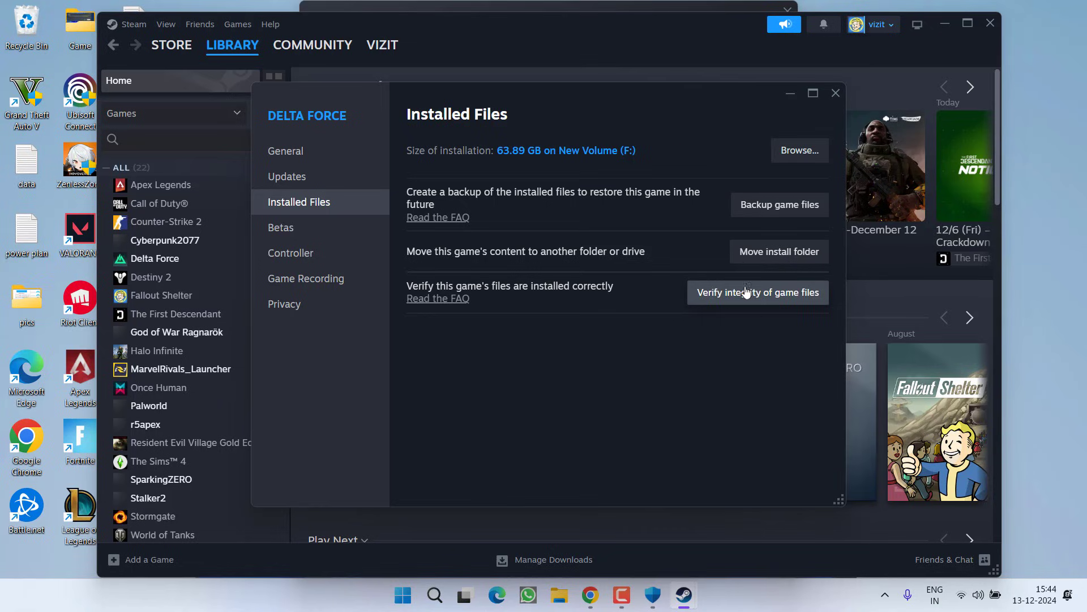
{"action": "mouse_move", "coordinate": [751, 62]}
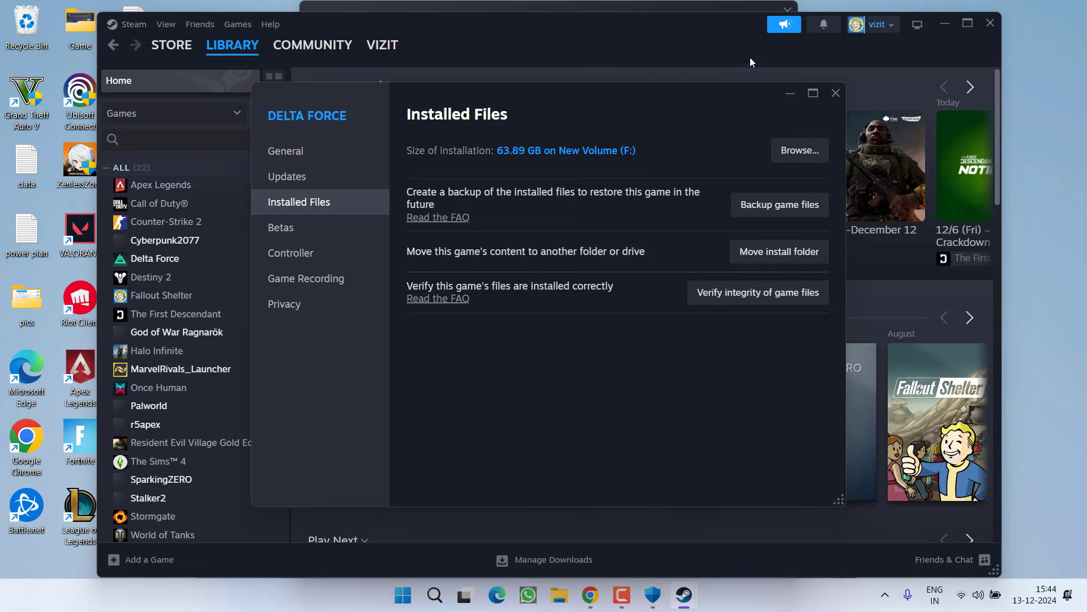
{"action": "mouse_move", "coordinate": [811, 91]}
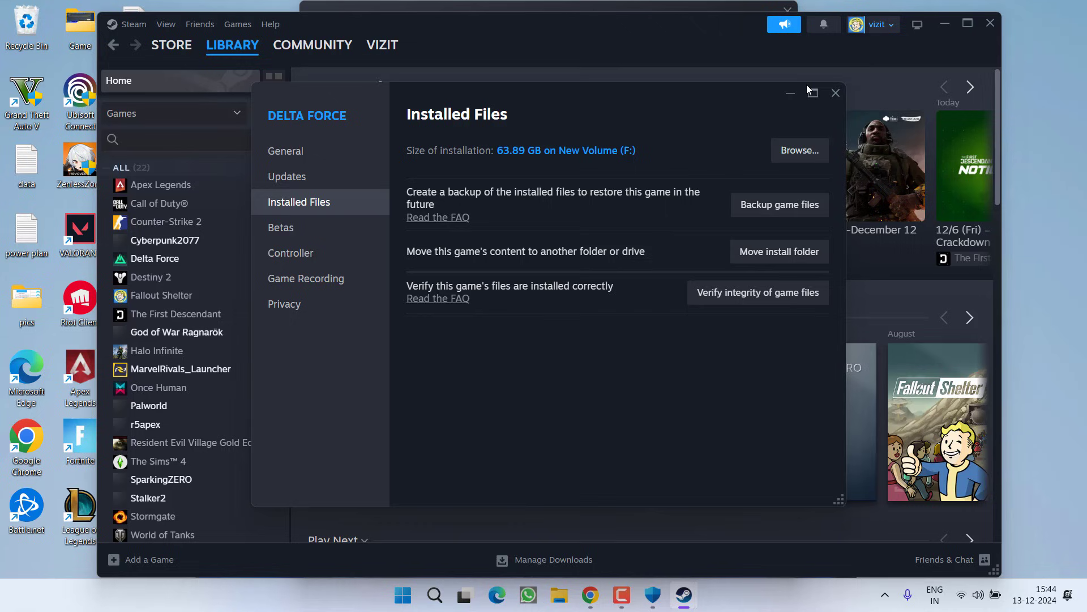
{"action": "left_click", "coordinate": [836, 93]}
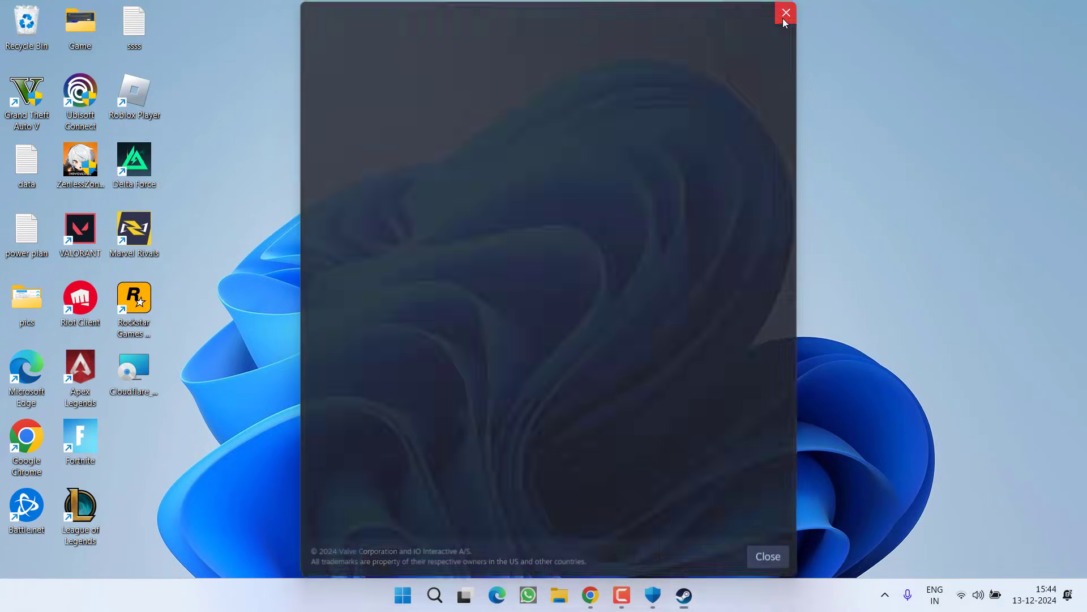
Dismiss the Valve–IO Interactive promotional pop-up left on the desktop.
{"action": "left_click", "coordinate": [786, 13]}
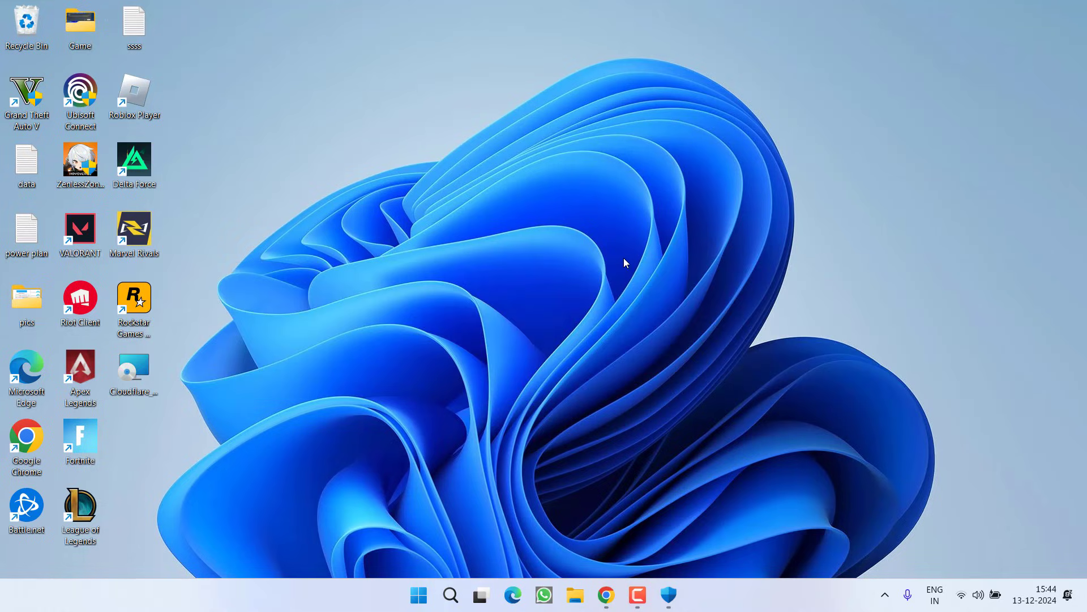
Exit Steam completely from its system tray menu and confirm the shutdown.
{"action": "left_click", "coordinate": [884, 594]}
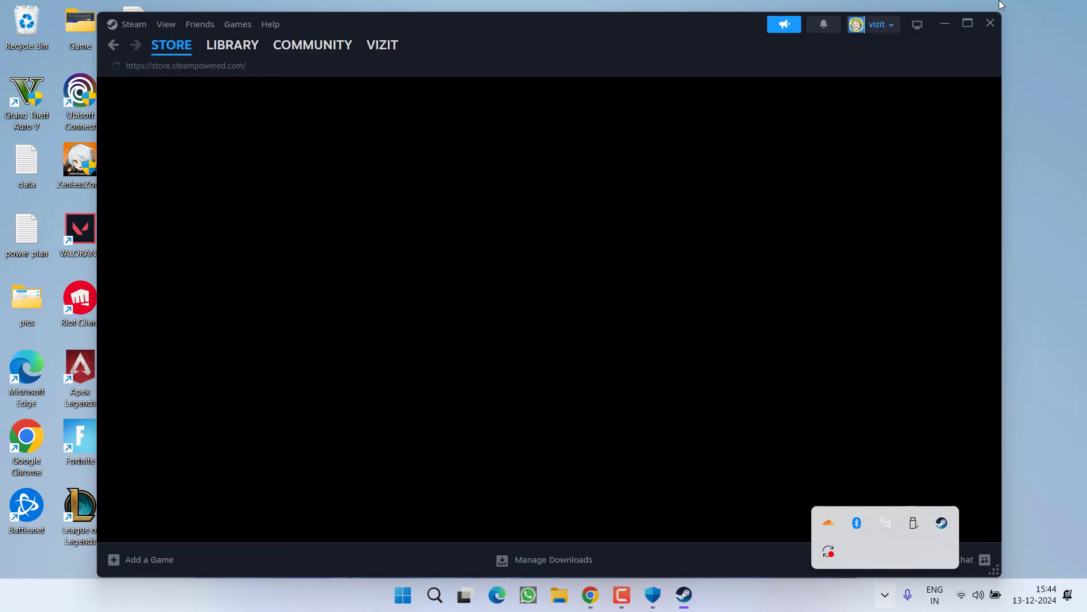
{"action": "left_click", "coordinate": [990, 23]}
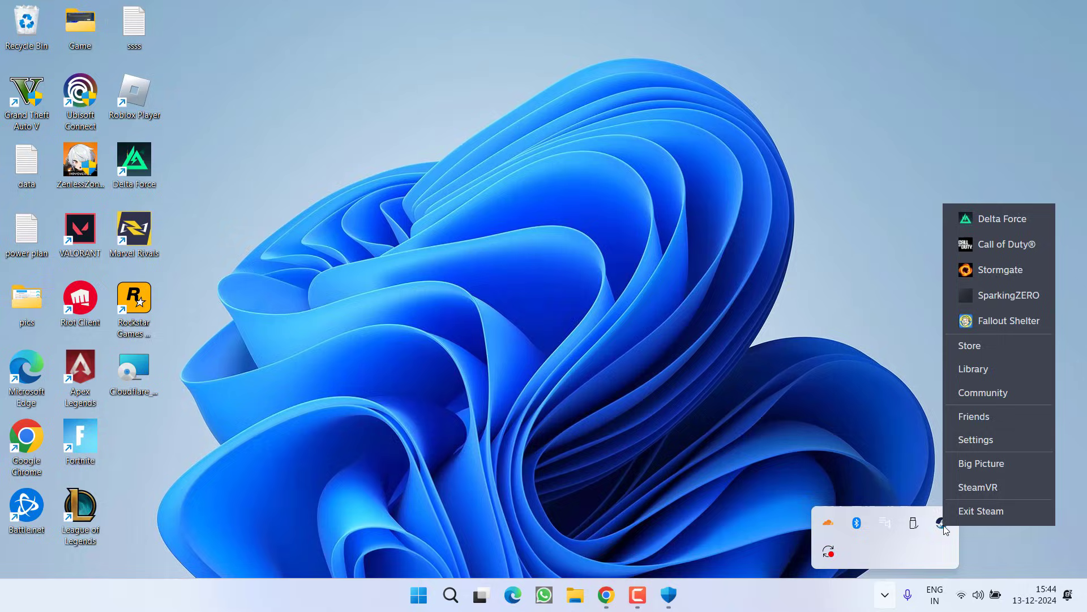
{"action": "left_click", "coordinate": [981, 511]}
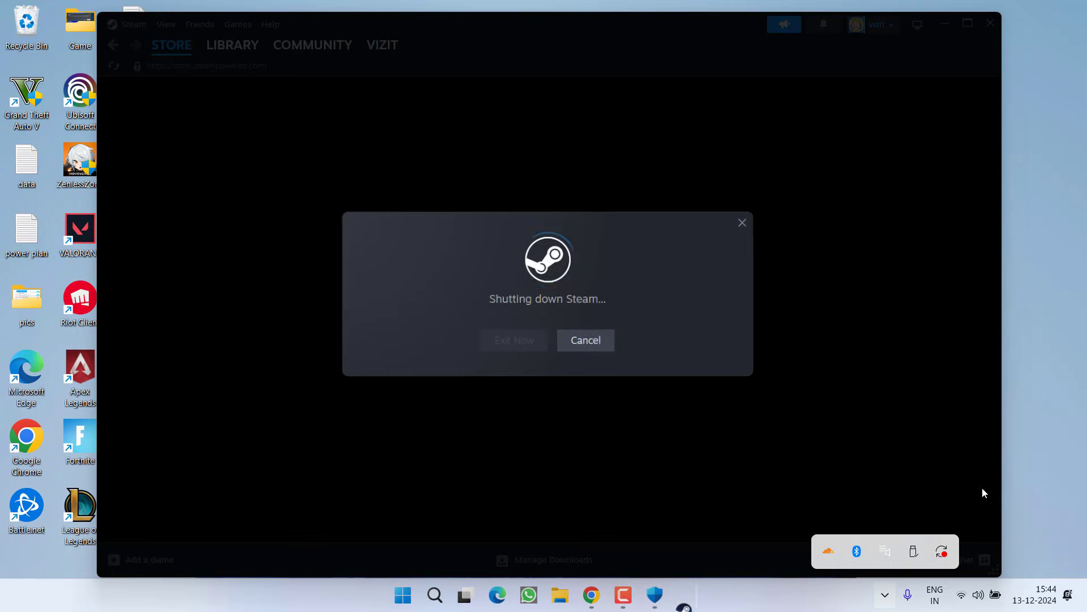
{"action": "left_click", "coordinate": [514, 340]}
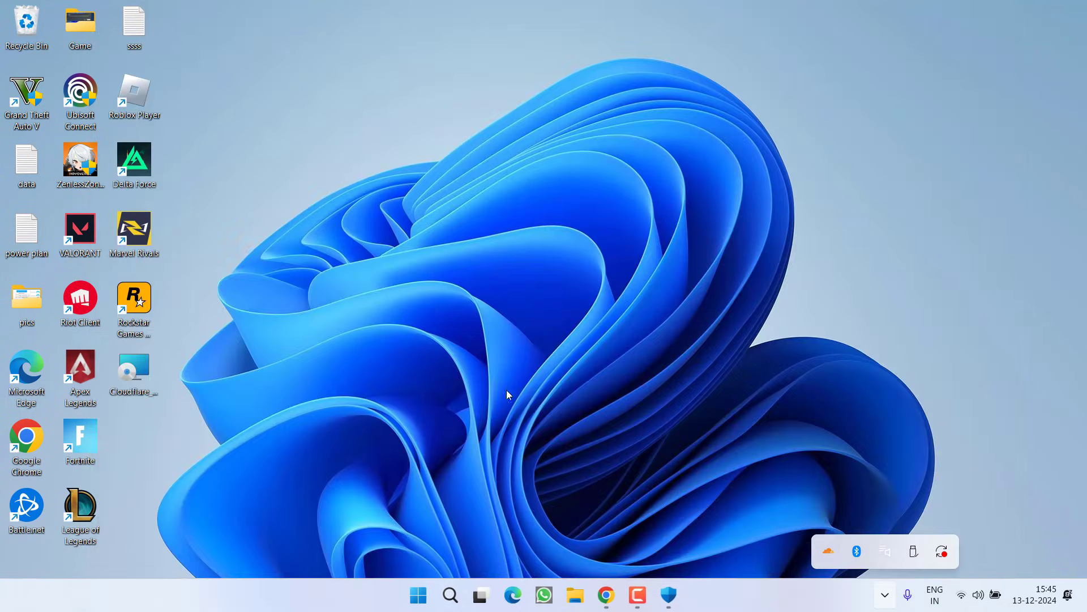
Search the Start menu for Steam and launch it as administrator, then search the Epic and Rockstar Games launchers.
{"action": "type", "text": "steam"}
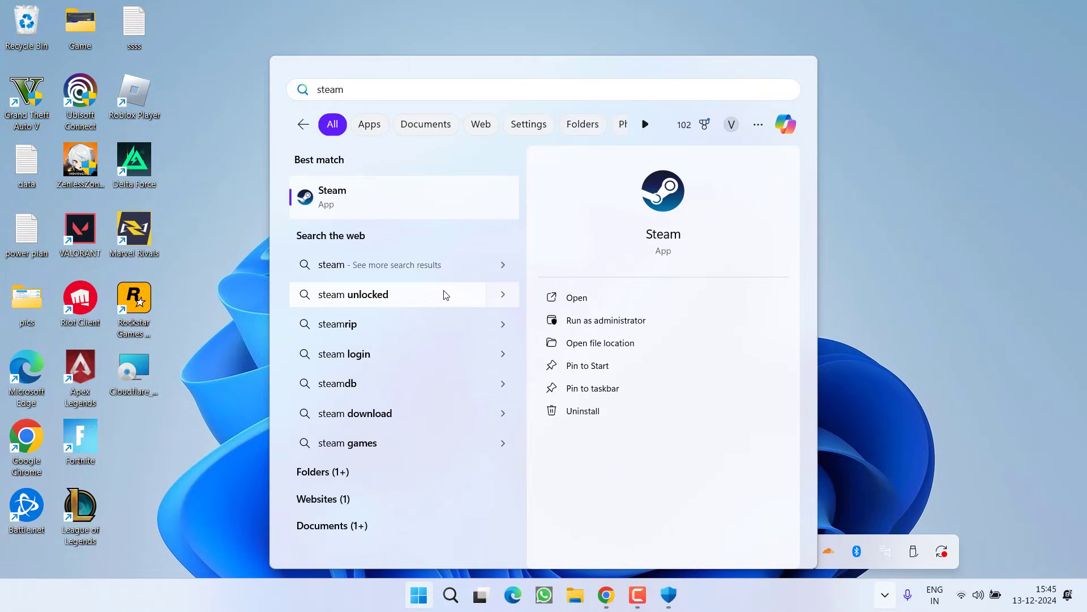
{"action": "mouse_move", "coordinate": [613, 320]}
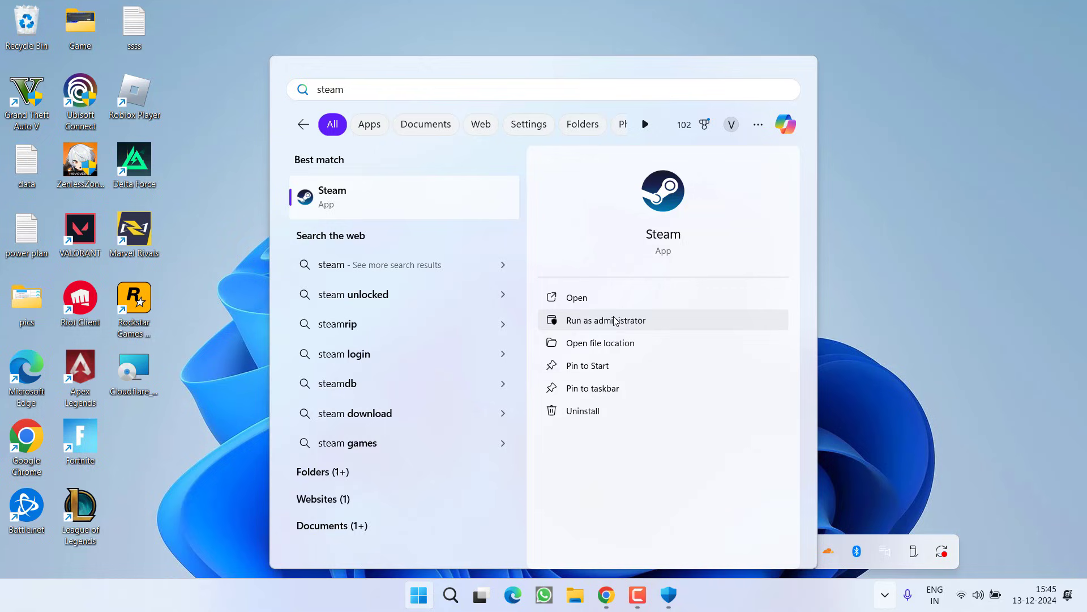
{"action": "left_click", "coordinate": [606, 319]}
{"action": "type", "text": "e"}
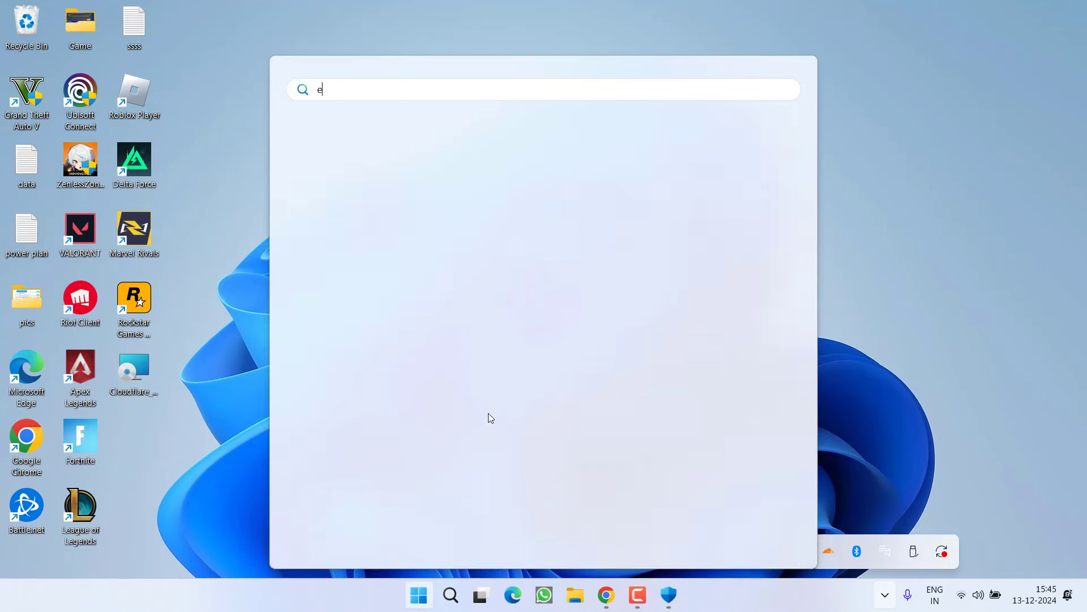
{"action": "type", "text": "pic Games Launcher"}
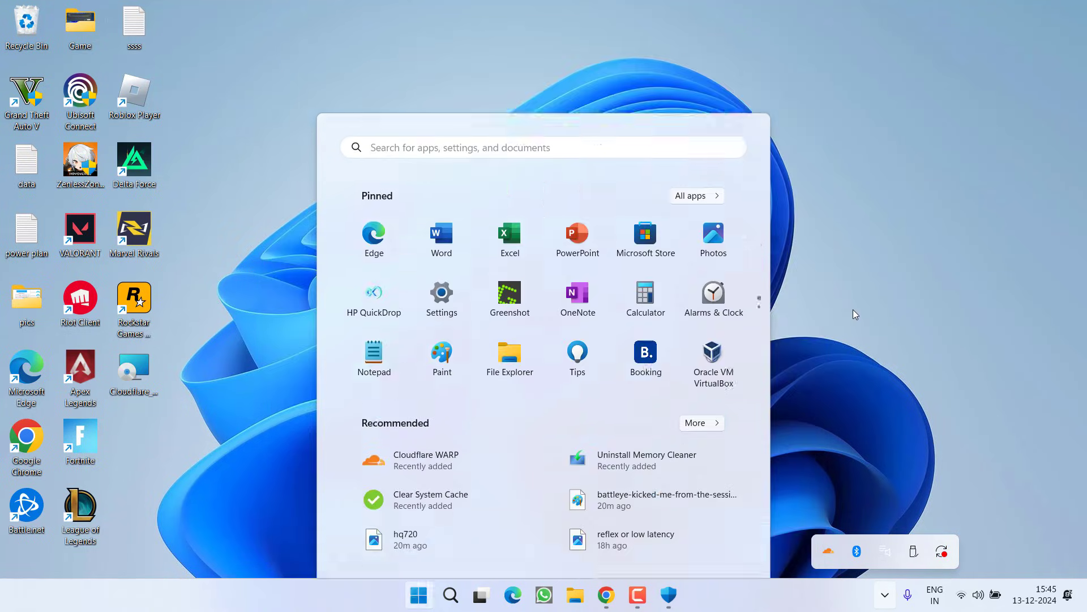
{"action": "type", "text": "rockstar Games Launcher"}
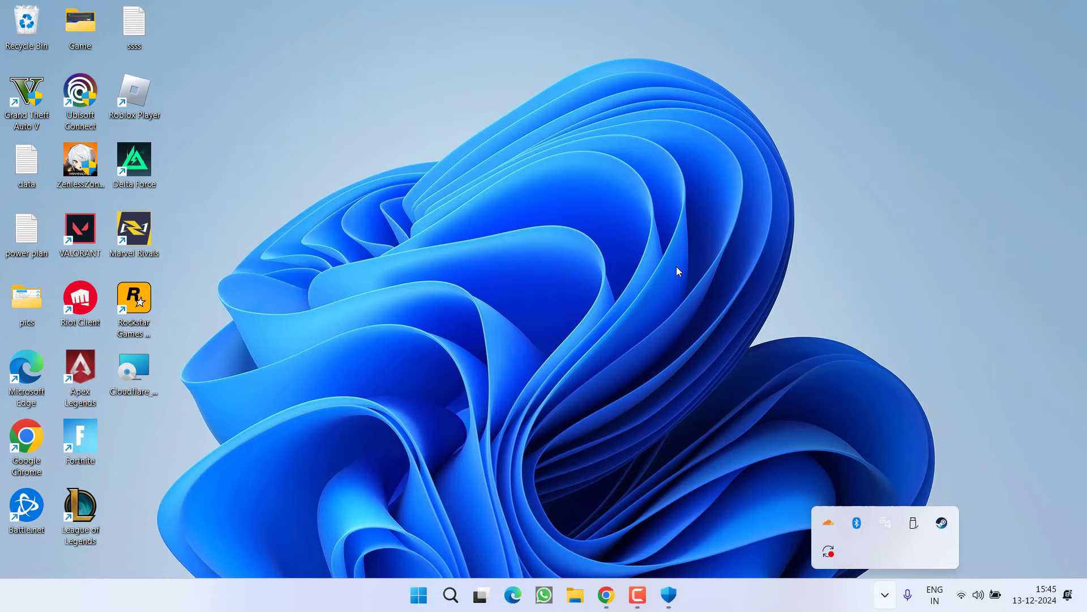
Restore the Steam window from the tray, review its Settings, then close the Steam window.
{"action": "left_click", "coordinate": [684, 594]}
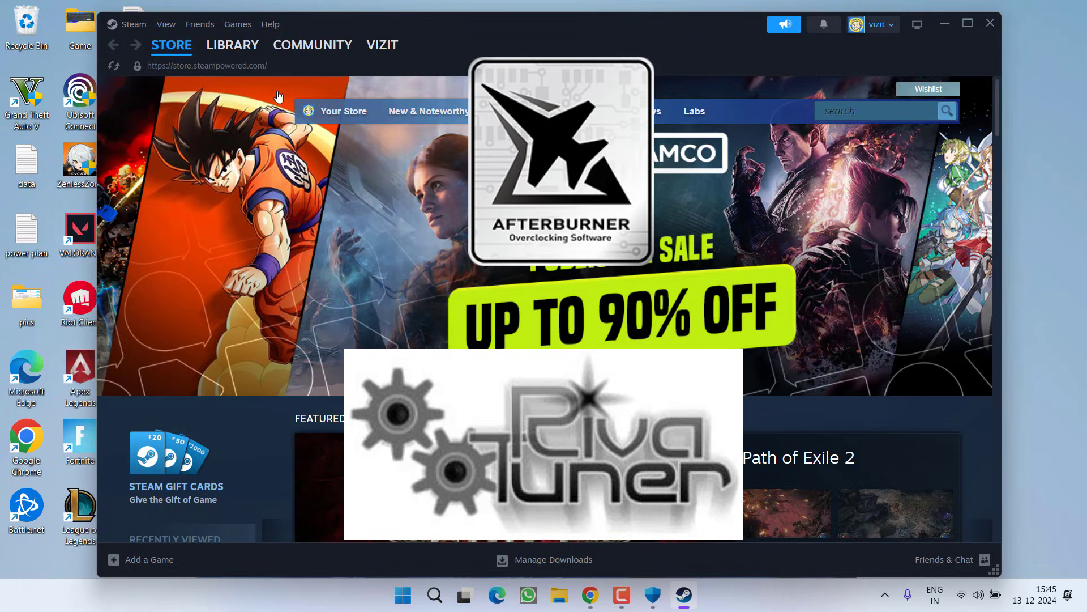
{"action": "left_click", "coordinate": [134, 24]}
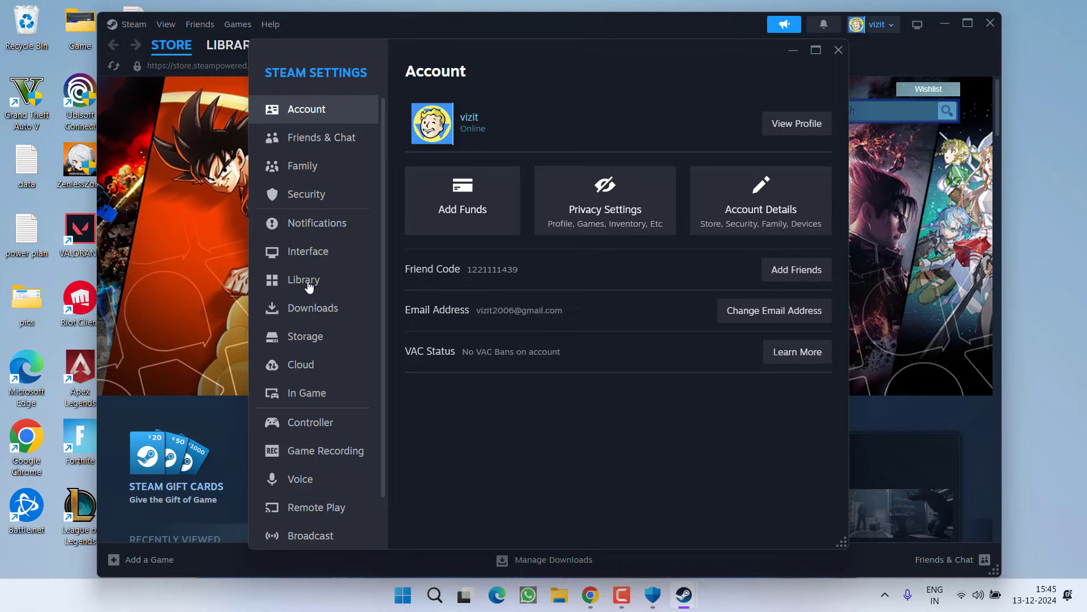
{"action": "left_click", "coordinate": [306, 393]}
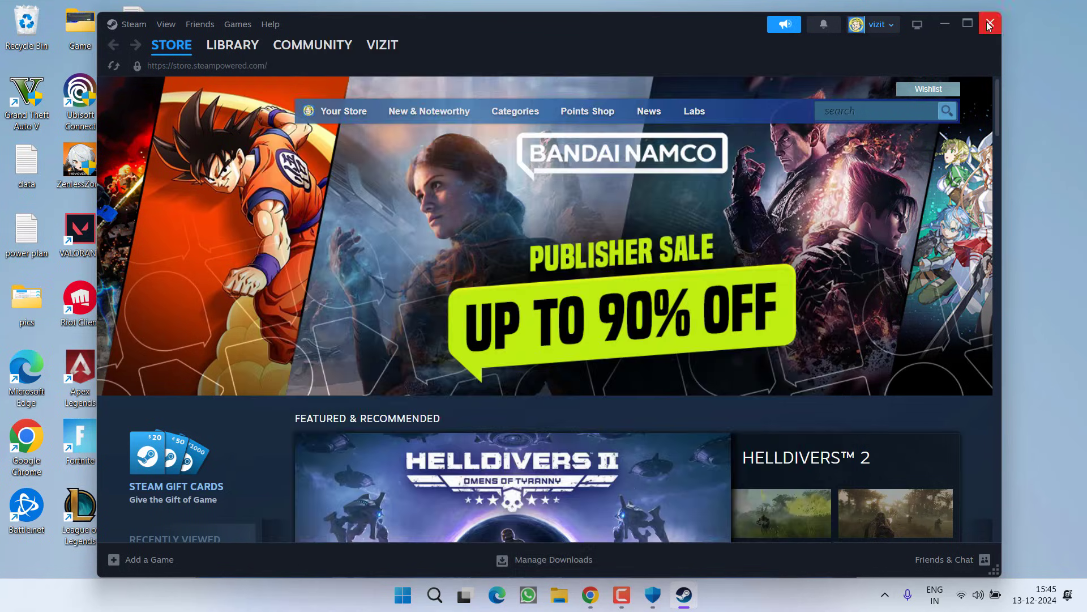
{"action": "left_click", "coordinate": [990, 24]}
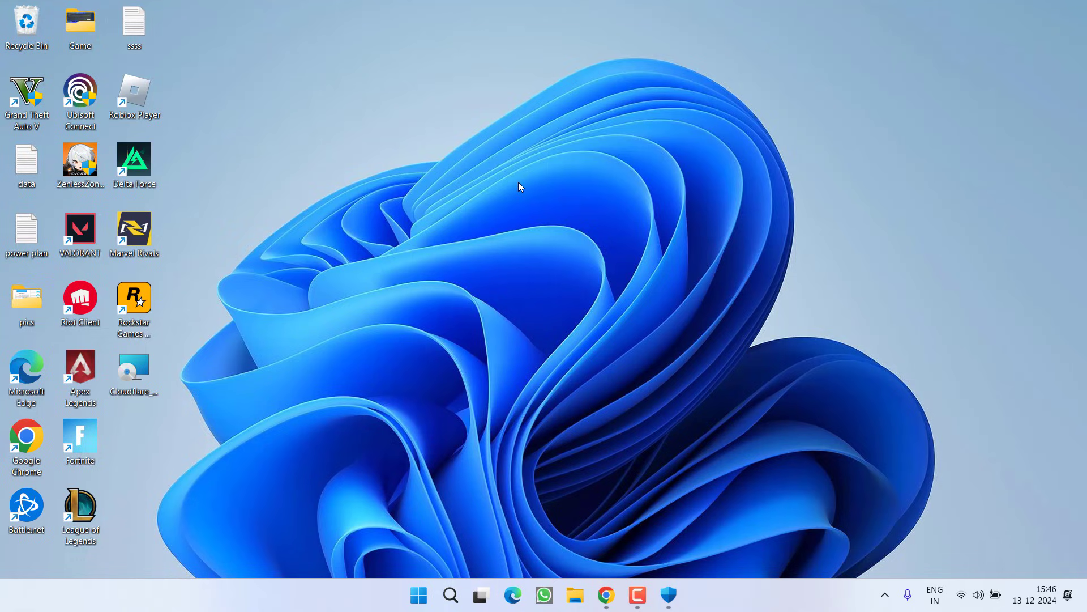
{"action": "mouse_move", "coordinate": [501, 369]}
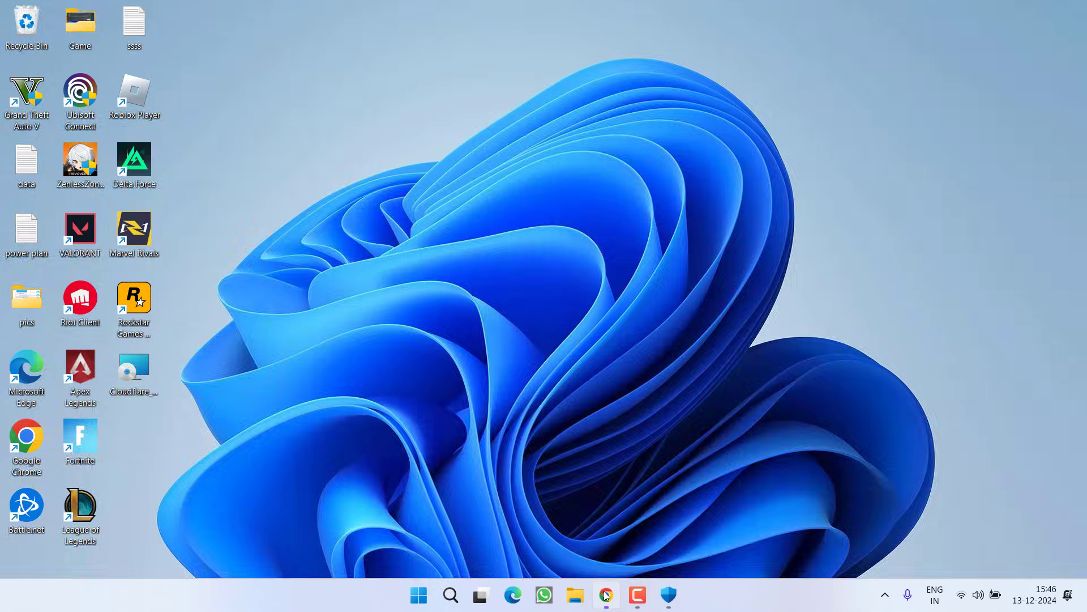
In the browser on revouninstaller.com, go to Free Downloads and download the Free Portable edition.
{"action": "left_click", "coordinate": [606, 595]}
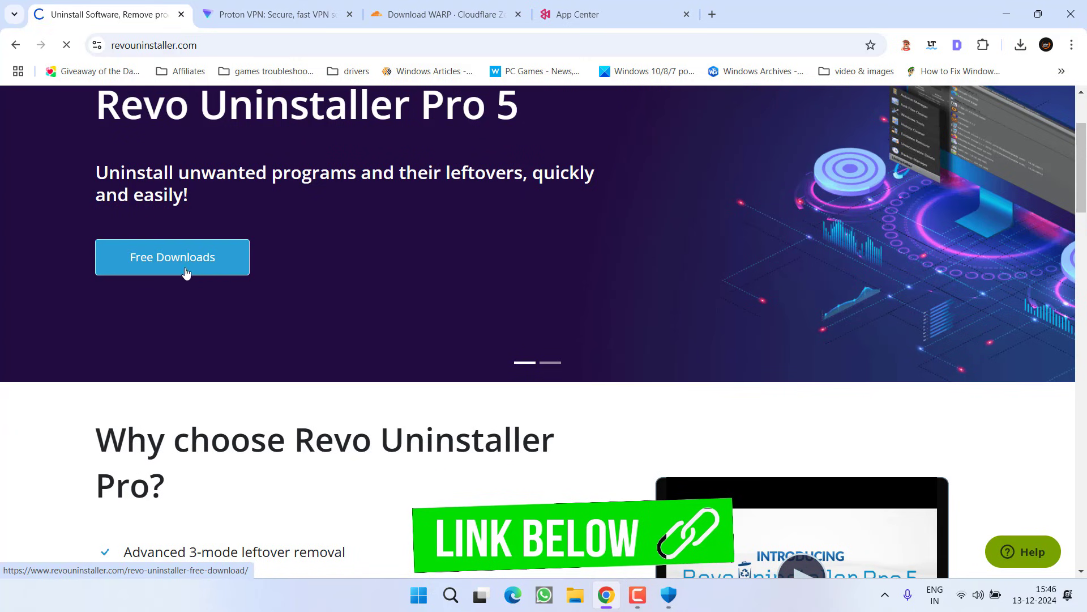
{"action": "left_click", "coordinate": [172, 256]}
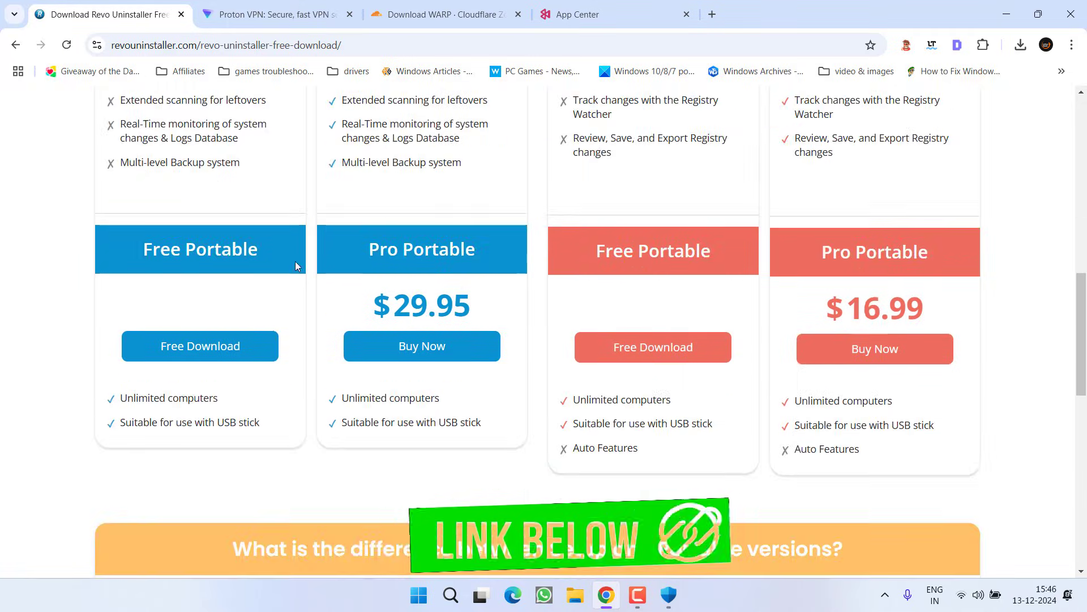
{"action": "left_click", "coordinate": [199, 346]}
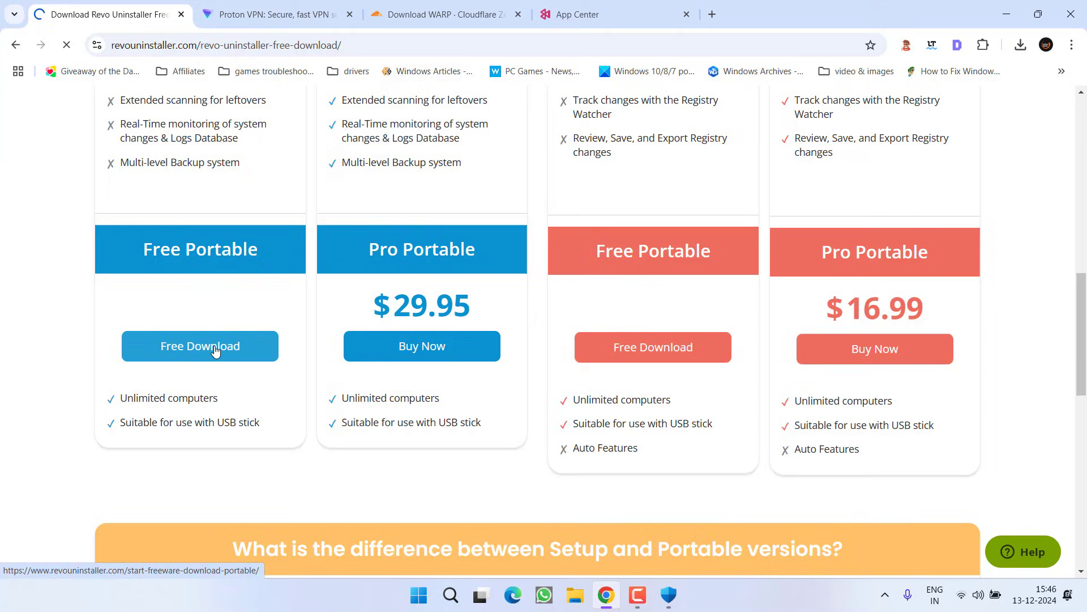
{"action": "left_click", "coordinate": [199, 345]}
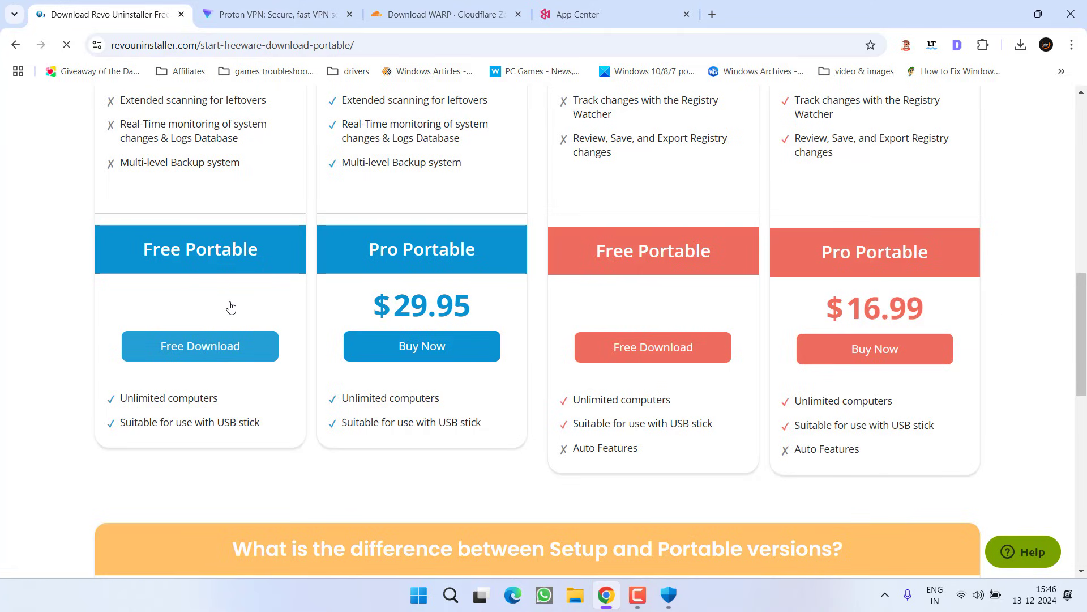
{"action": "left_click", "coordinate": [200, 345]}
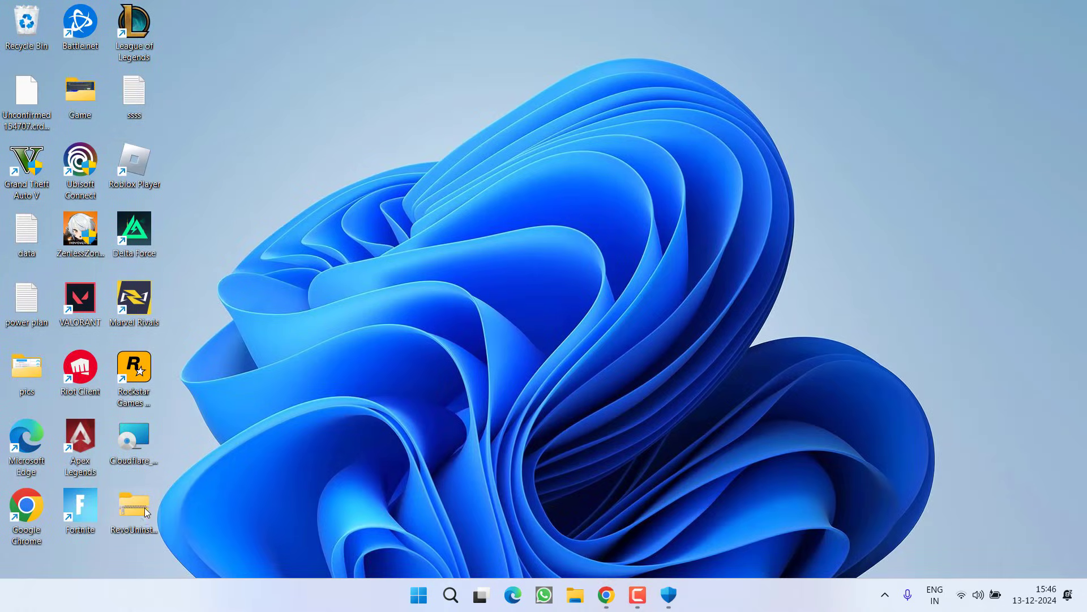
Open the RevoUninstaller_Portable folder and launch the RevoUPort application.
{"action": "double_click", "coordinate": [134, 505]}
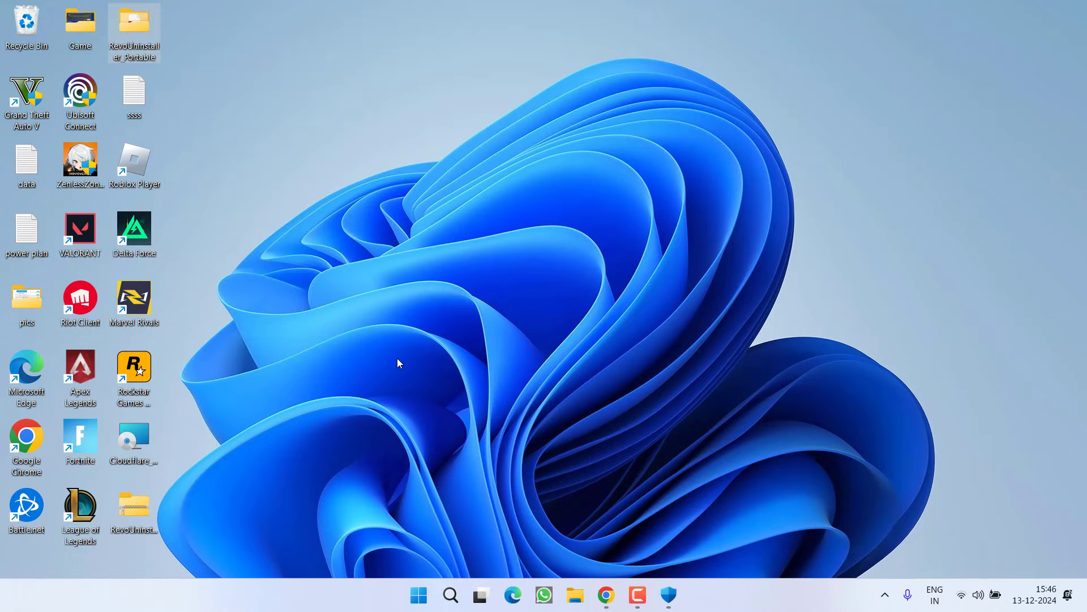
{"action": "double_click", "coordinate": [133, 23]}
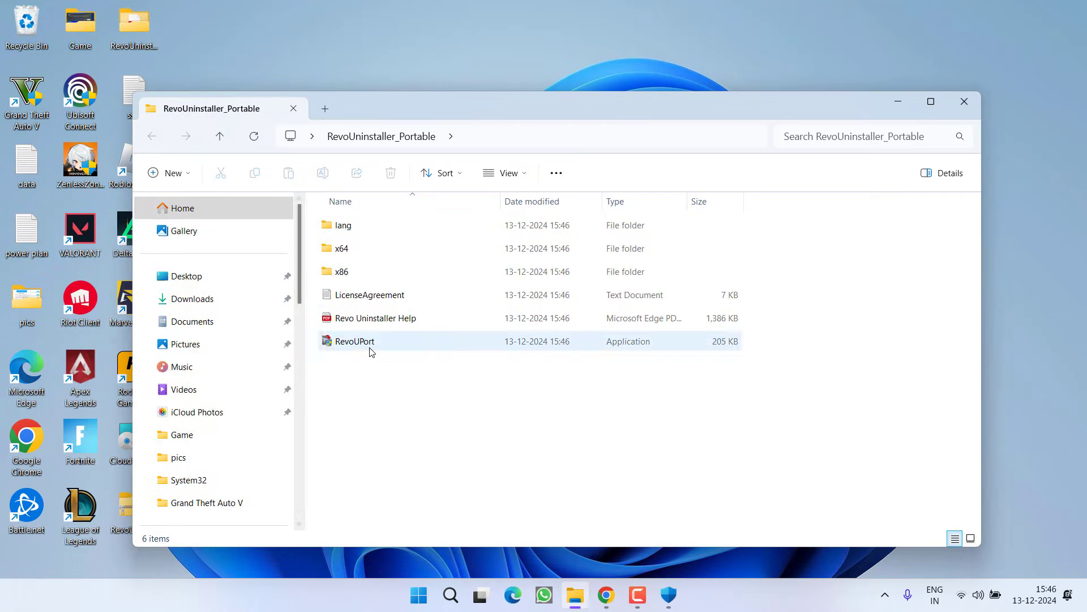
{"action": "right_click", "coordinate": [355, 341]}
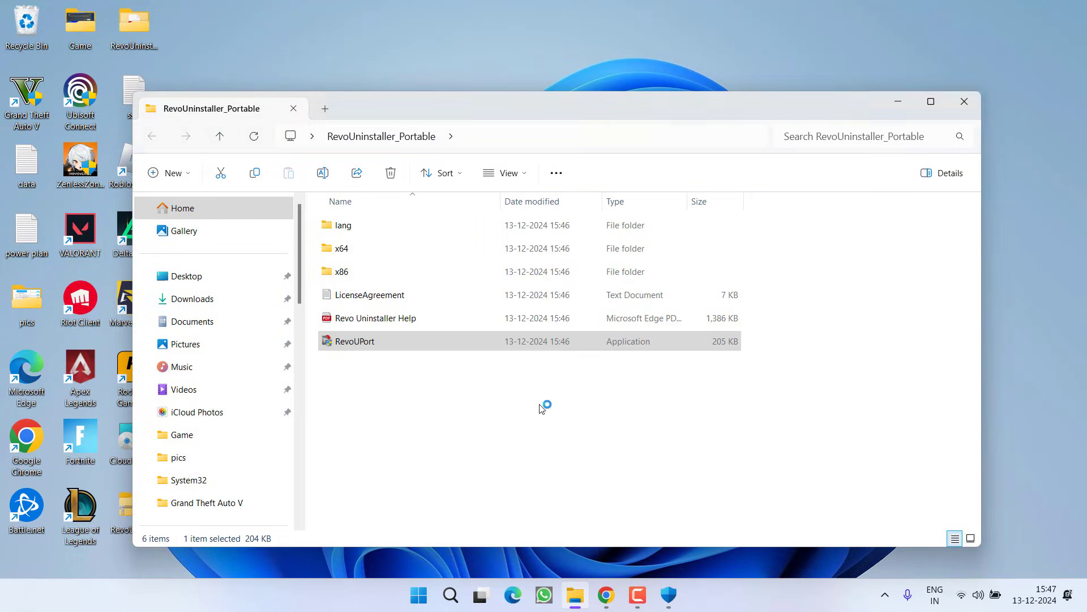
{"action": "double_click", "coordinate": [355, 341]}
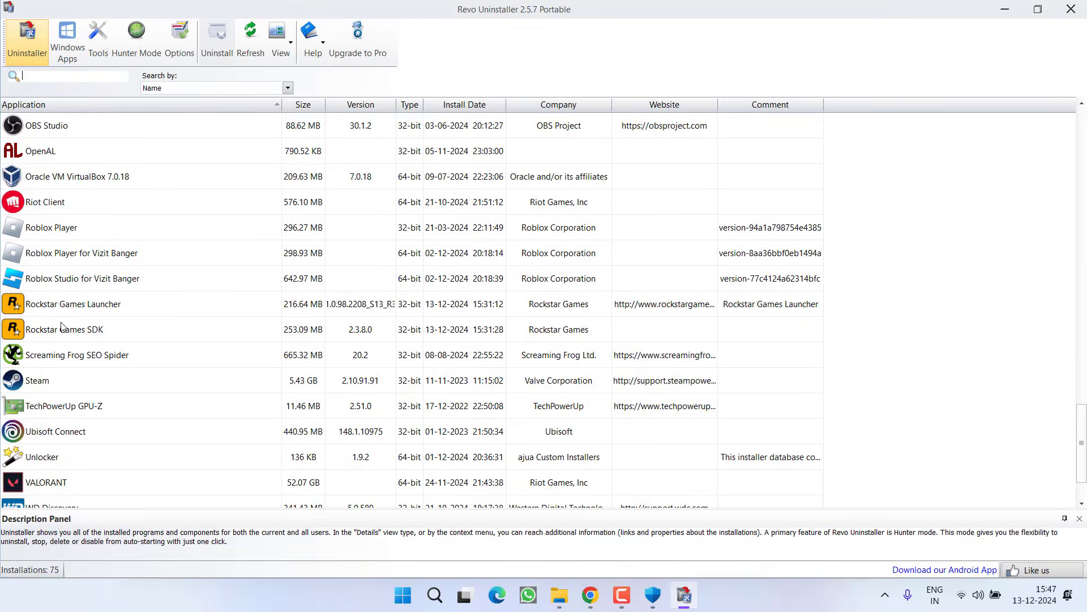
Uninstall Rockstar Games SDK, confirming with Continue and closing the finished scan window.
{"action": "left_click", "coordinate": [56, 329]}
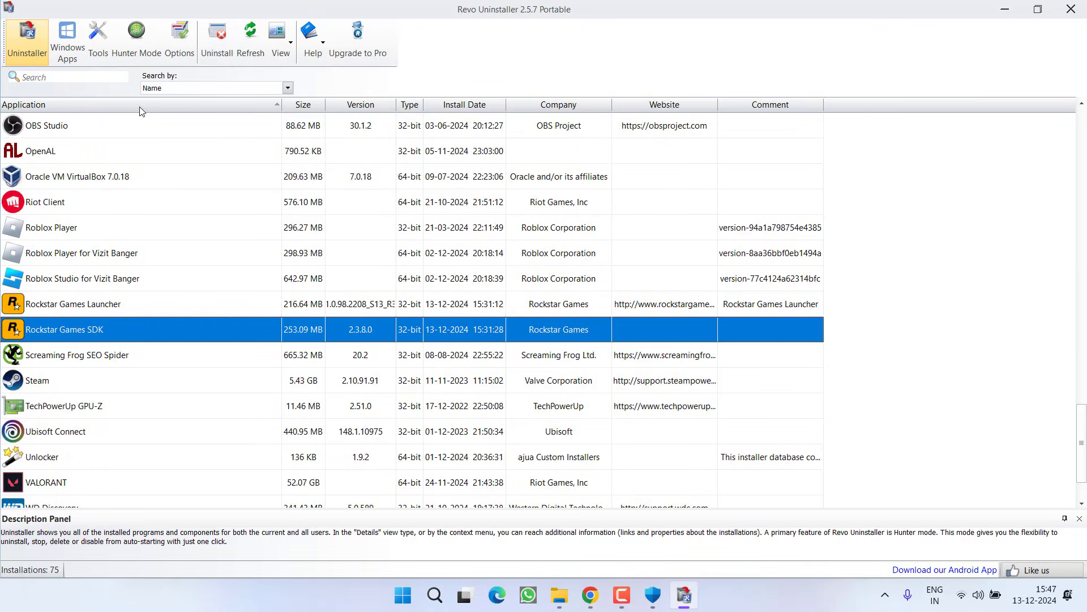
{"action": "left_click", "coordinate": [217, 34]}
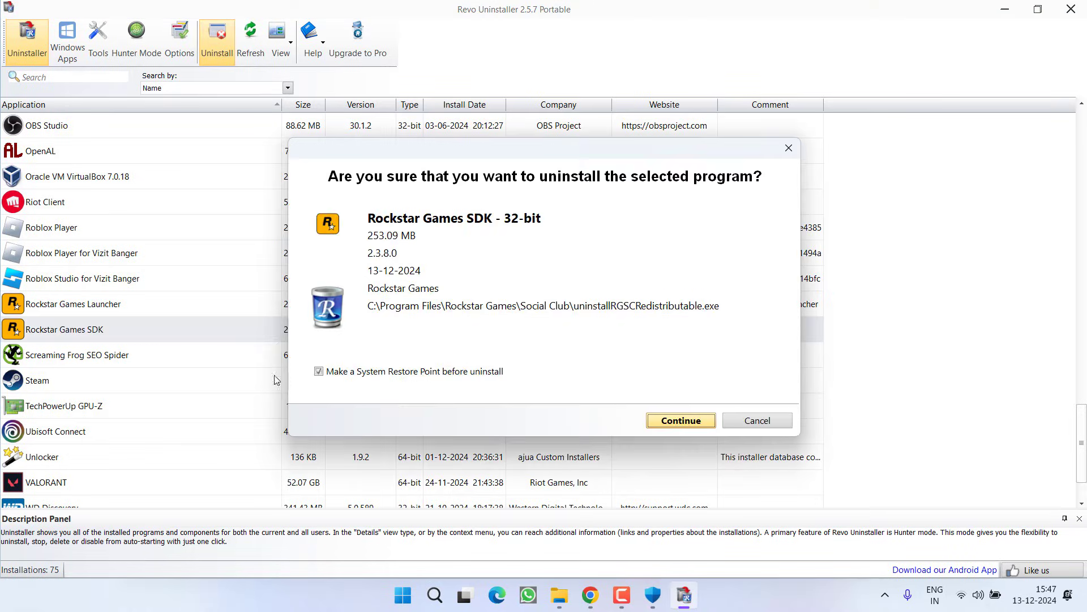
{"action": "left_click", "coordinate": [681, 420]}
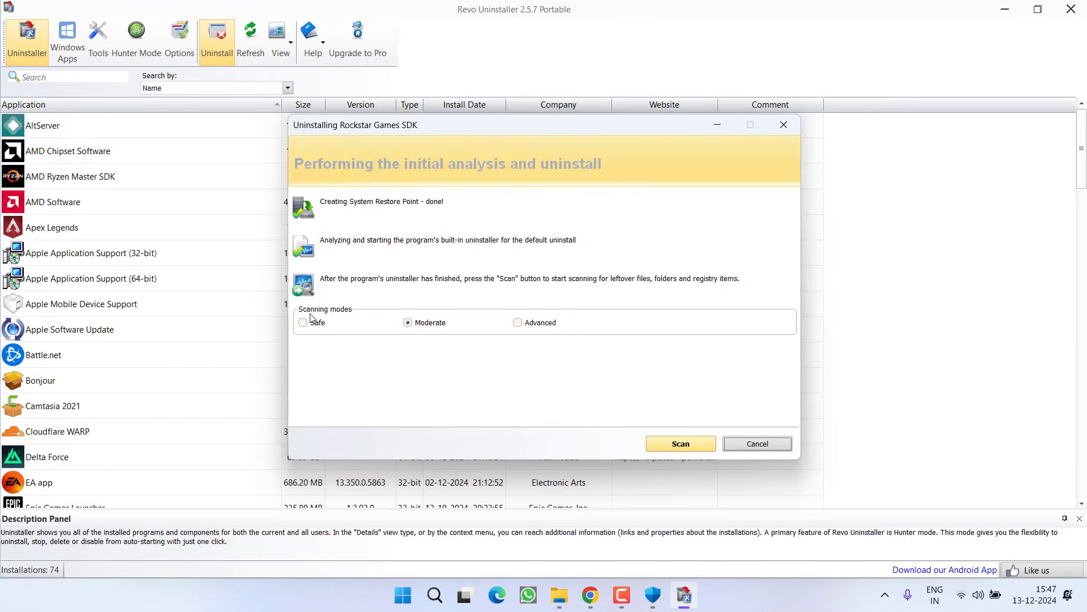
{"action": "left_click", "coordinate": [681, 444]}
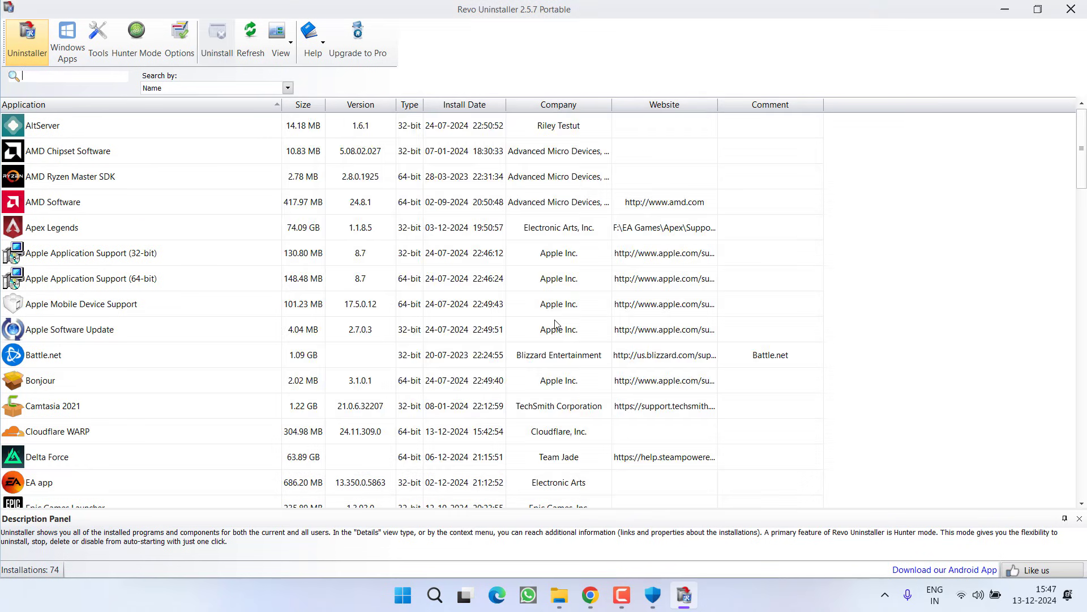
Select Rockstar Games Launcher in the list, minimize Revo Uninstaller and close the portable folder window.
{"action": "left_click", "coordinate": [40, 380]}
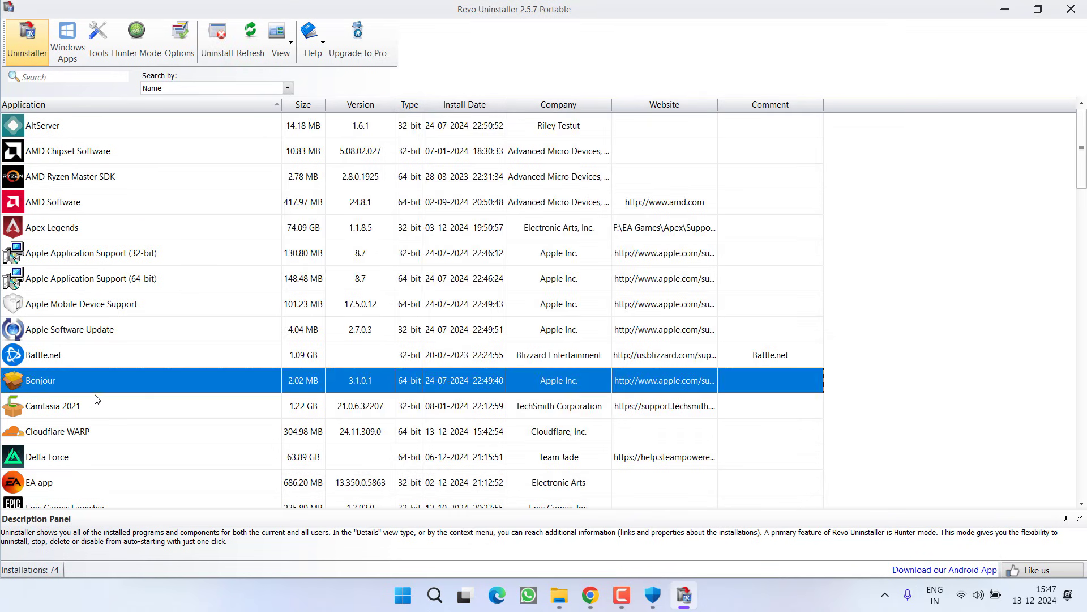
{"action": "scroll", "scroll_direction": "down", "scroll_amount": 3}
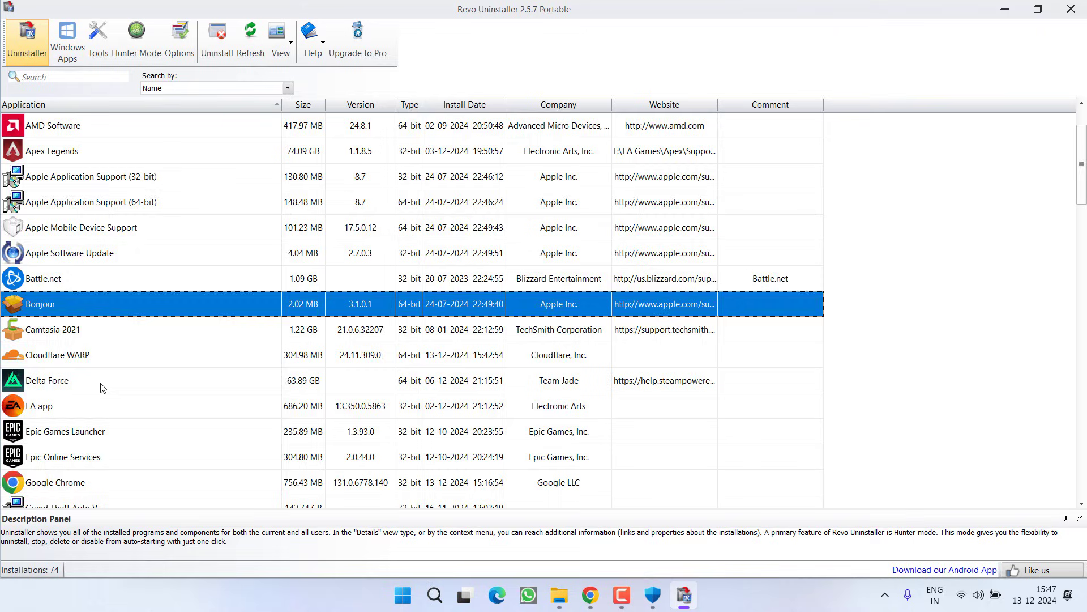
{"action": "scroll", "scroll_direction": "down", "scroll_amount": 3}
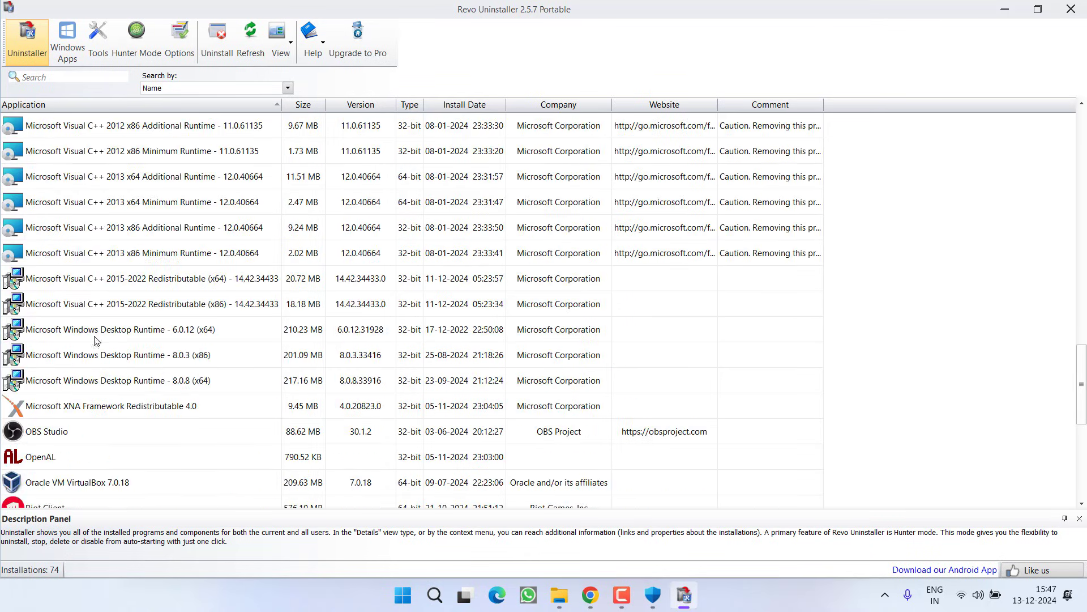
{"action": "scroll", "scroll_direction": "down", "scroll_amount": 3}
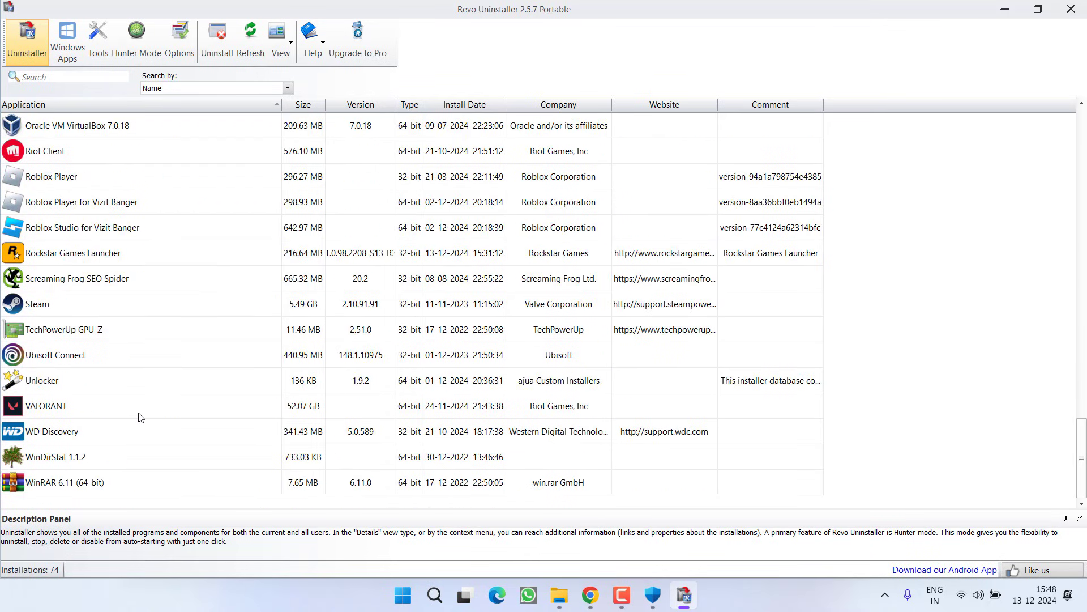
{"action": "left_click", "coordinate": [72, 252]}
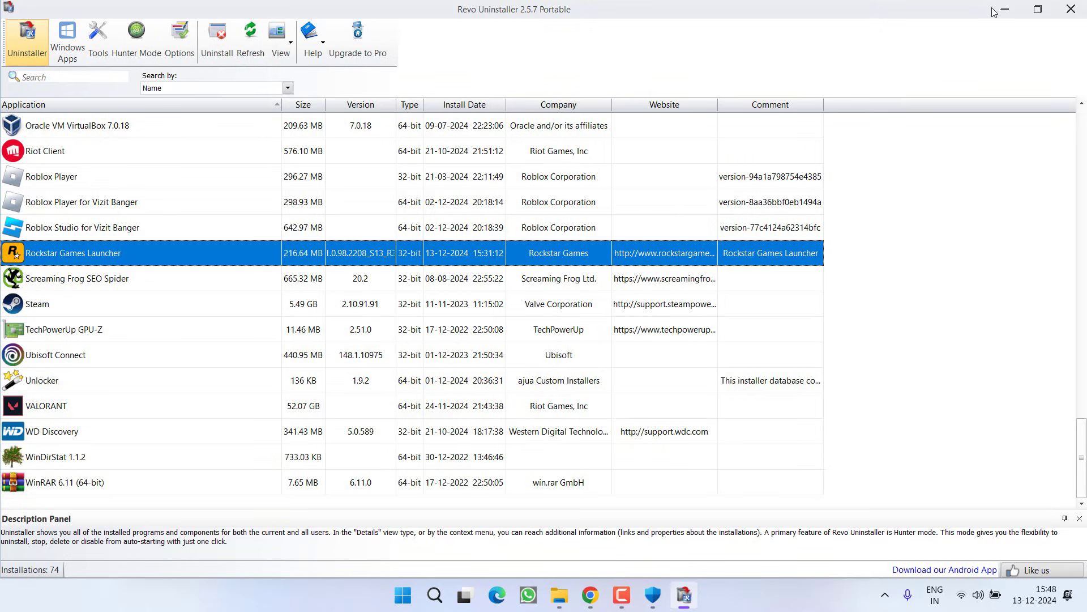
{"action": "left_click", "coordinate": [1069, 9]}
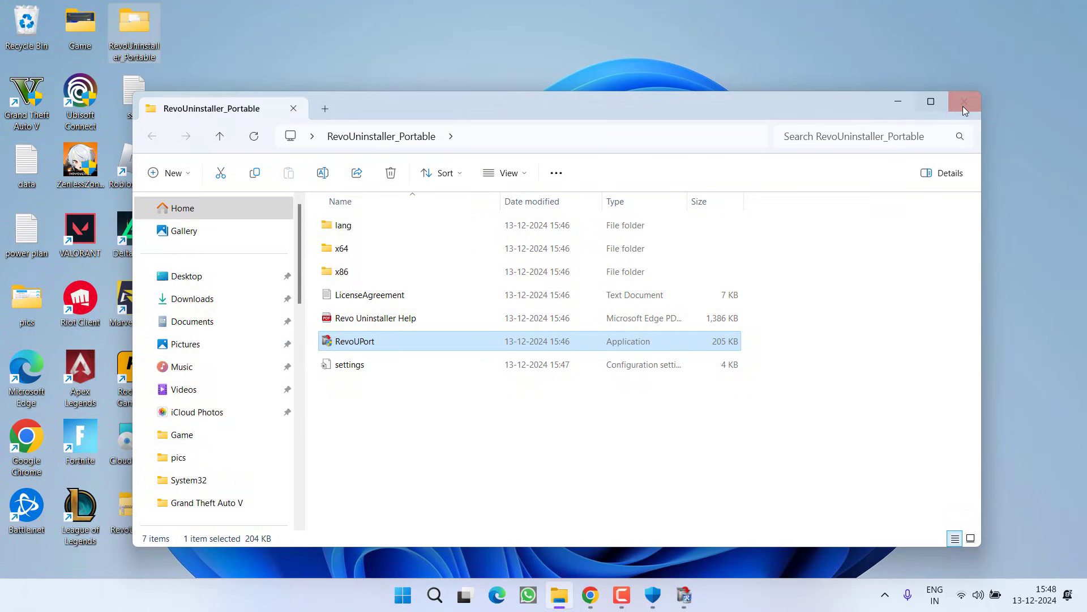
{"action": "left_click", "coordinate": [964, 102]}
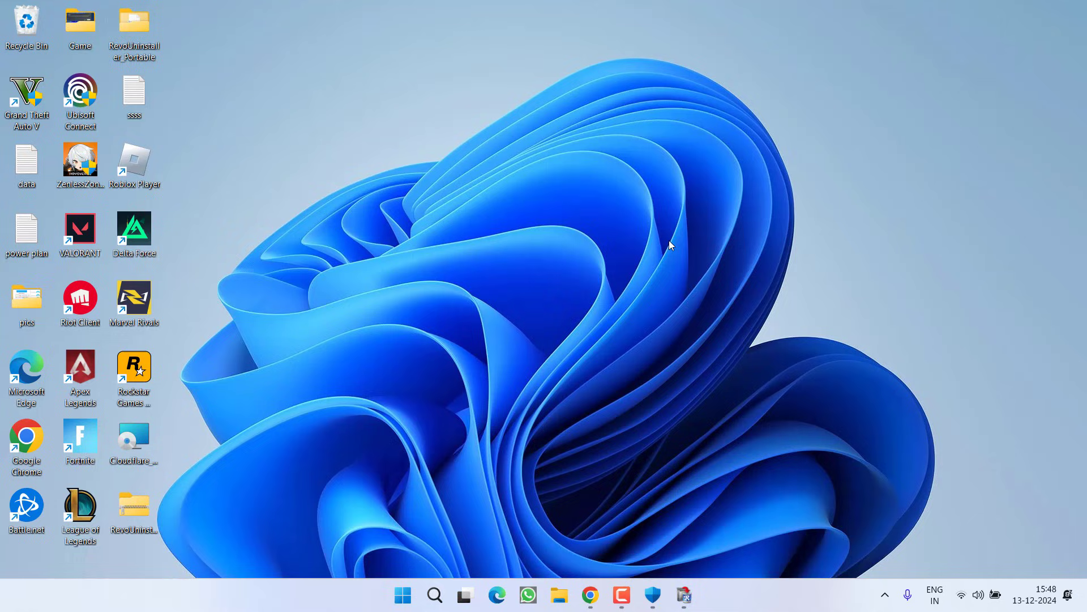